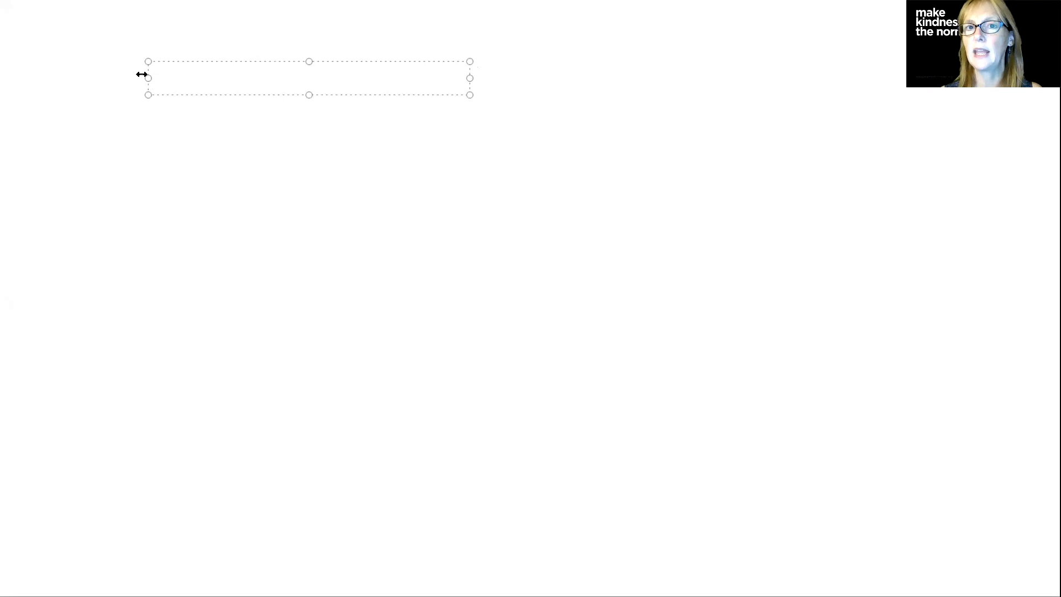
Type 'sprayed', 'Ms.' and 'clay' on separate lines of the red list, beginning a fourth word.
{"action": "type", "text": "sp"}
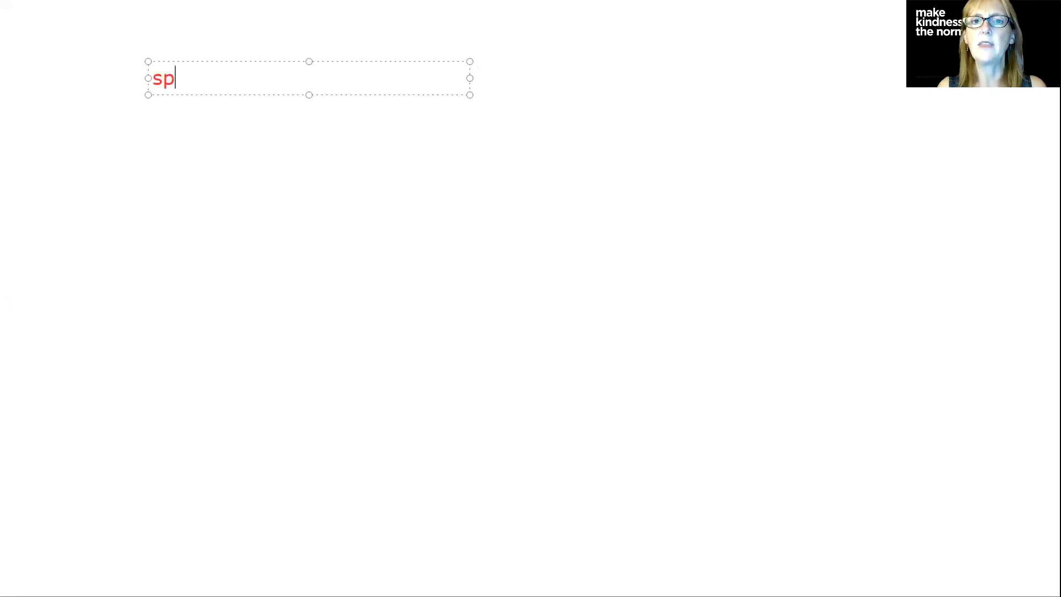
{"action": "type", "text": "r"}
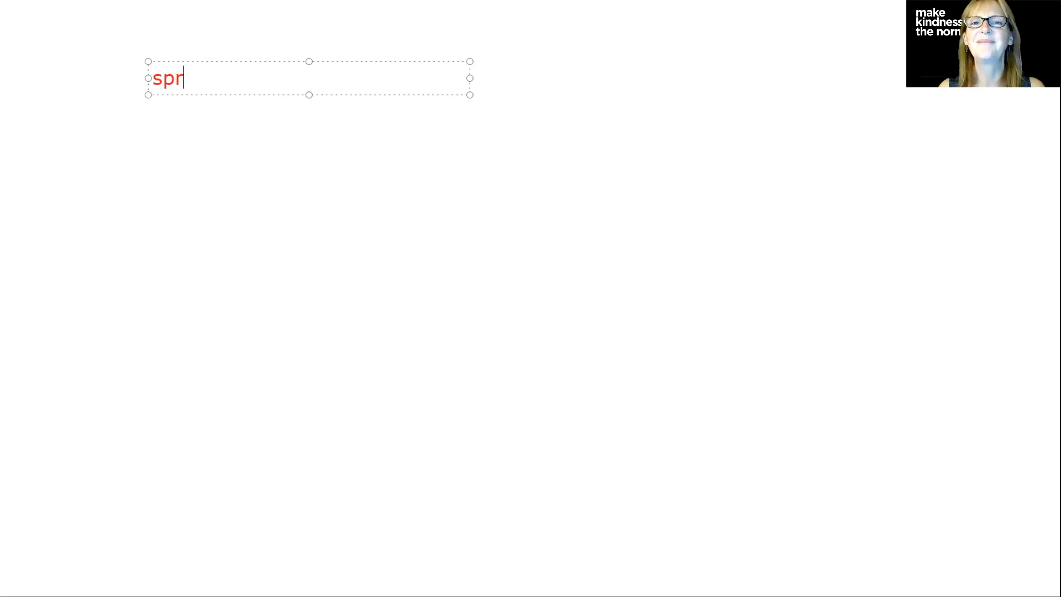
{"action": "type", "text": "ay"}
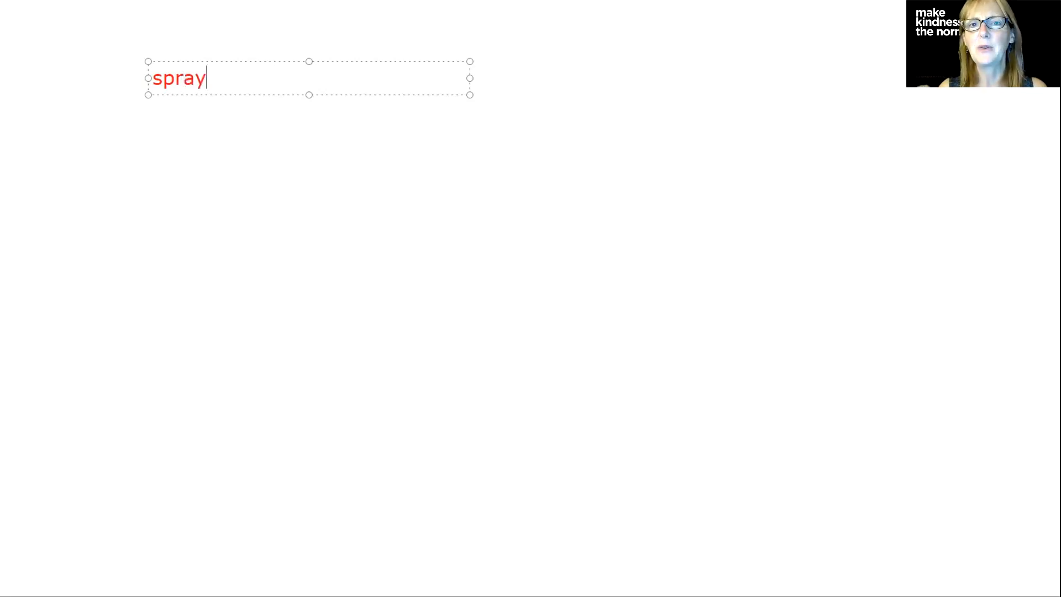
{"action": "type", "text": "ed"}
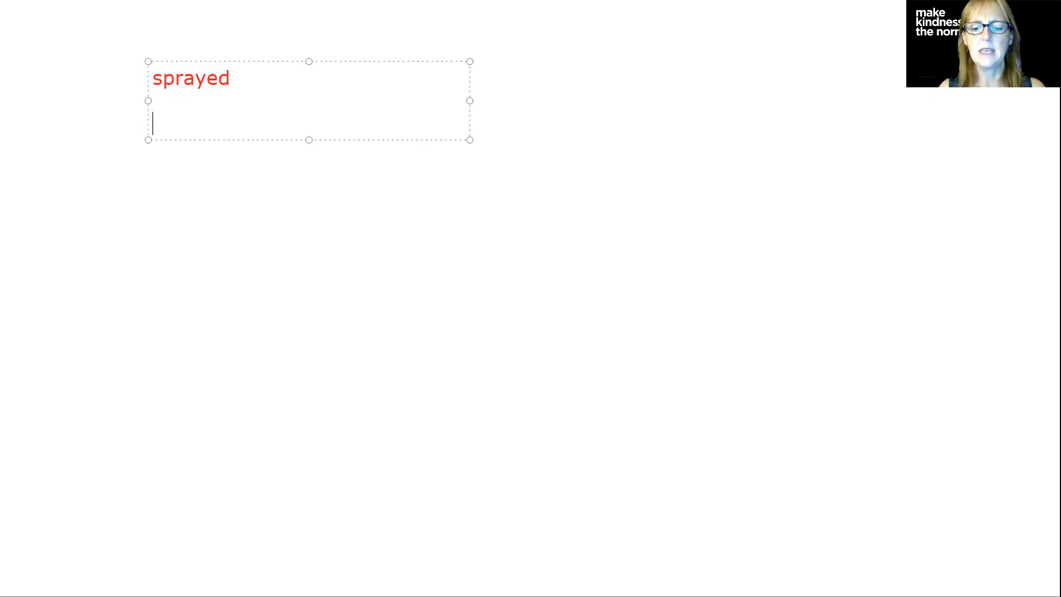
{"action": "type", "text": "M"}
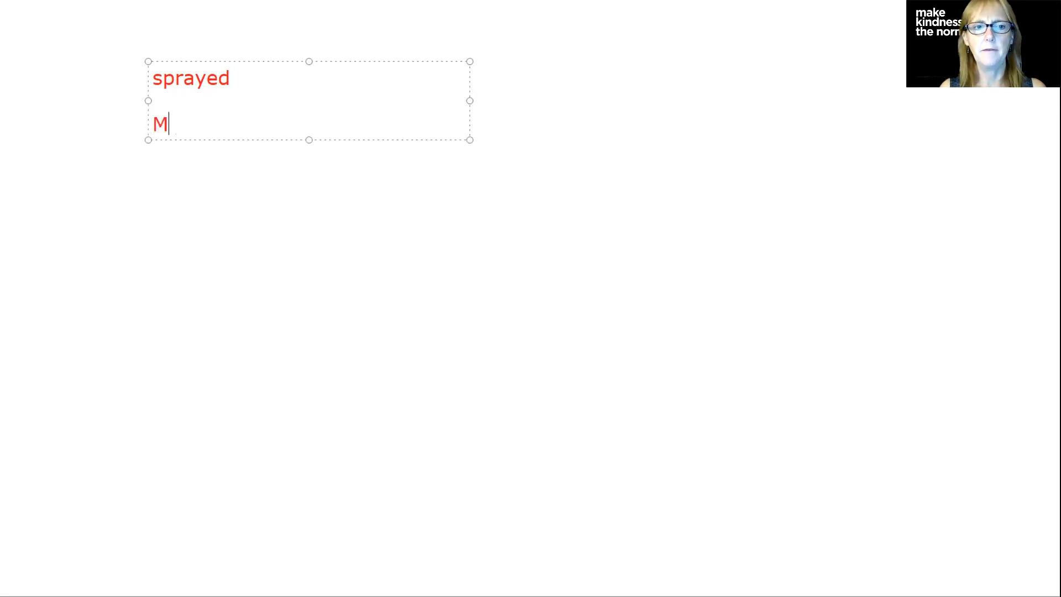
{"action": "type", "text": "s."}
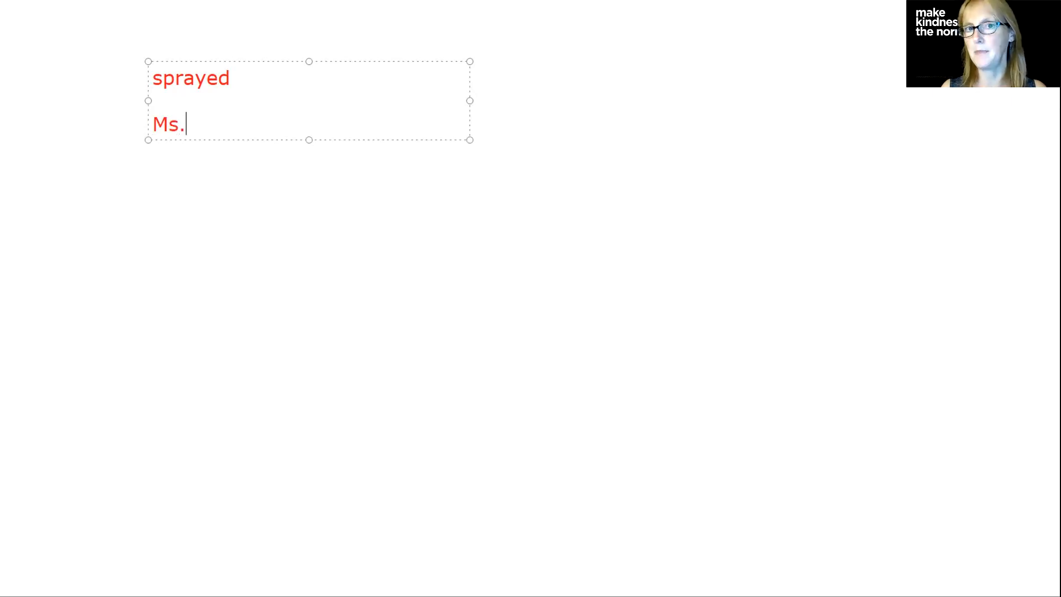
{"action": "type", "text": "cl"}
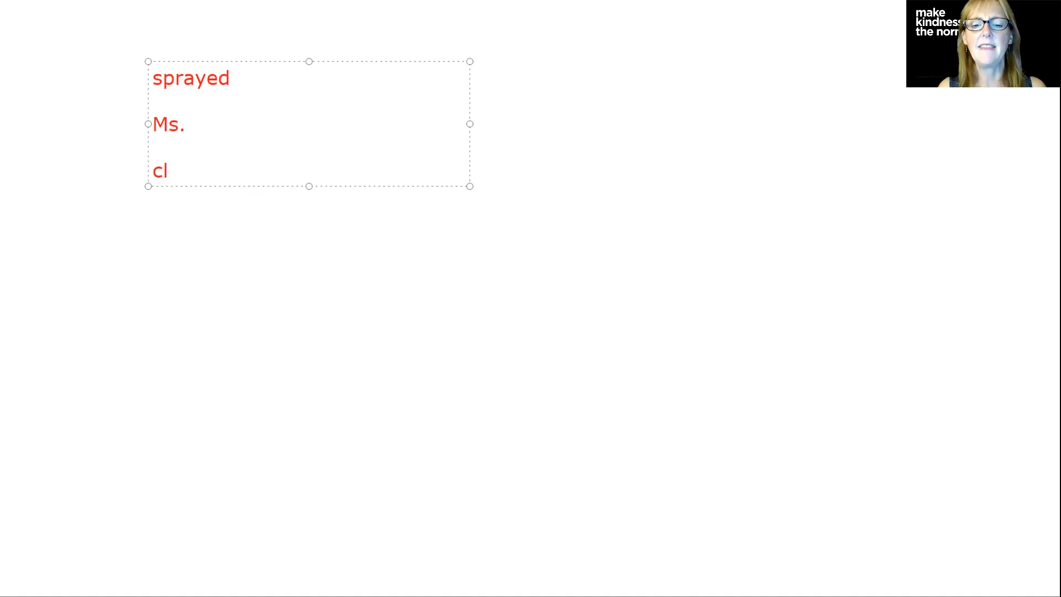
{"action": "type", "text": "ay"}
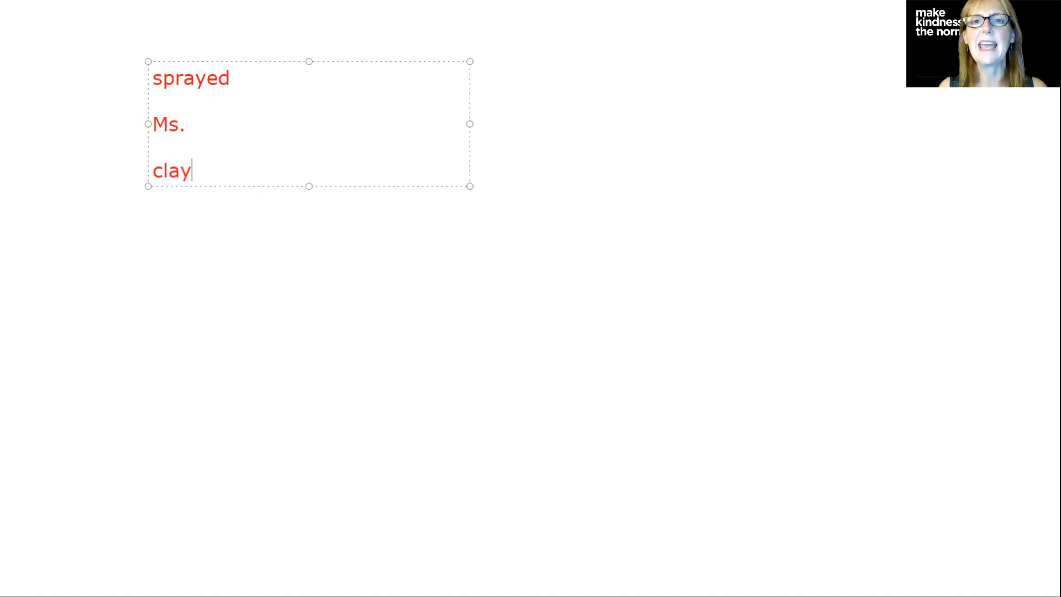
{"action": "type", "text": "s"}
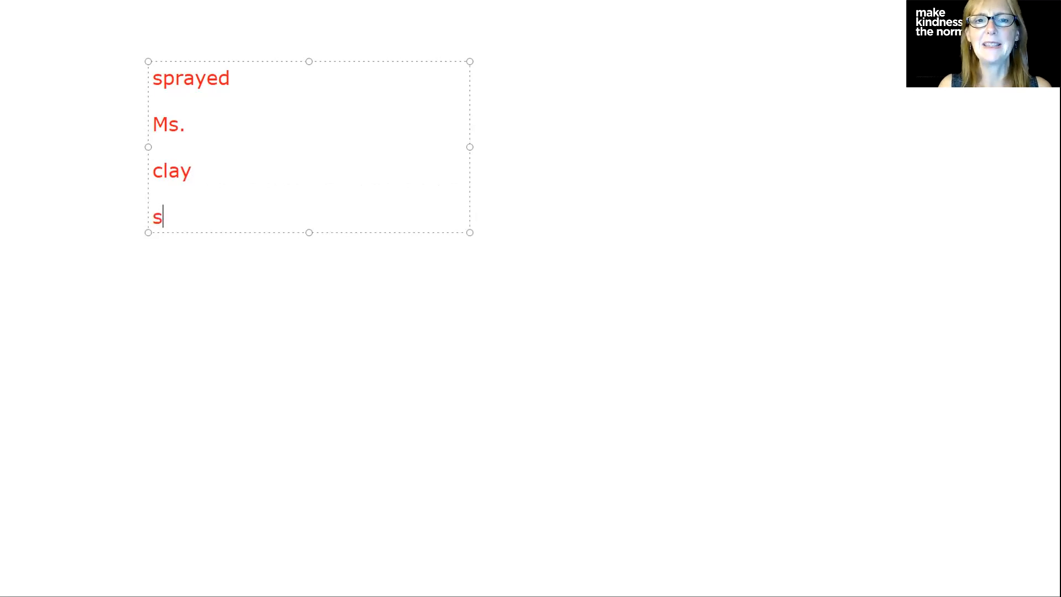
Finish 'space', then type 'plain' and 'plane' on the next line of the red list.
{"action": "type", "text": "pa"}
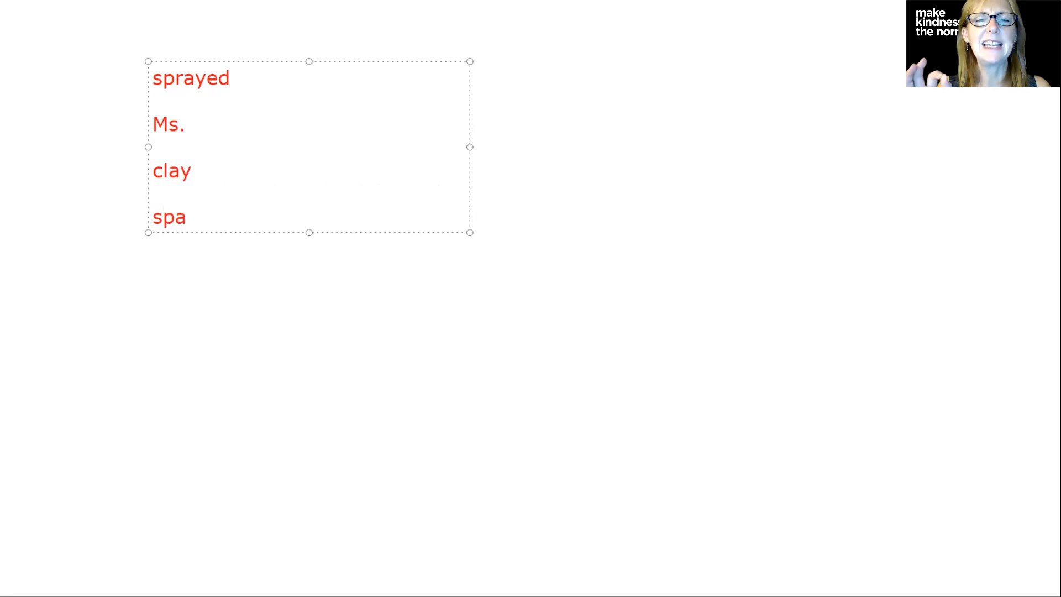
{"action": "type", "text": "ce"}
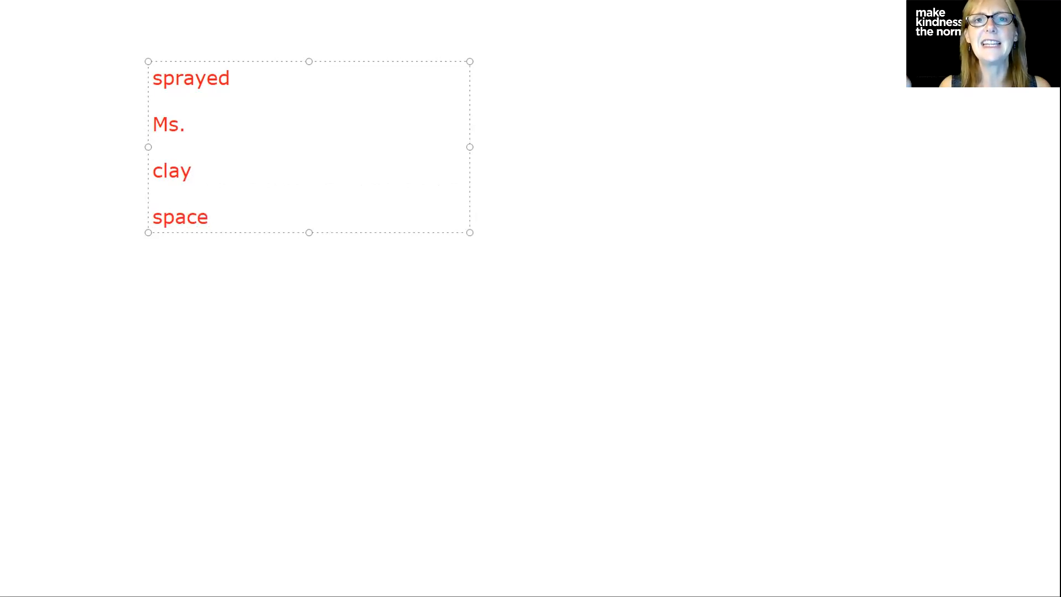
{"action": "left_click", "coordinate": [210, 217]}
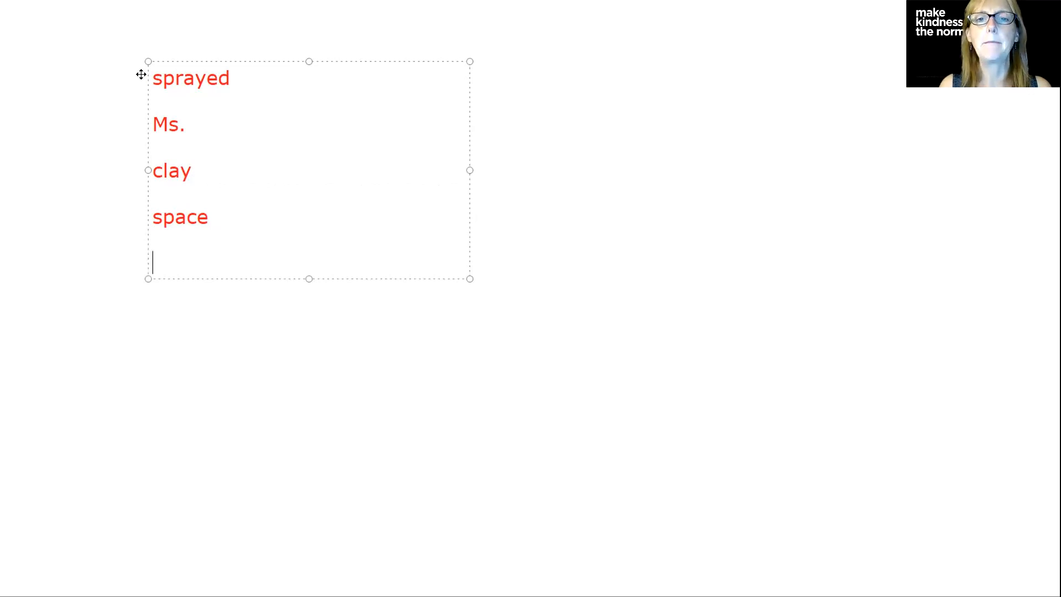
{"action": "type", "text": "pl"}
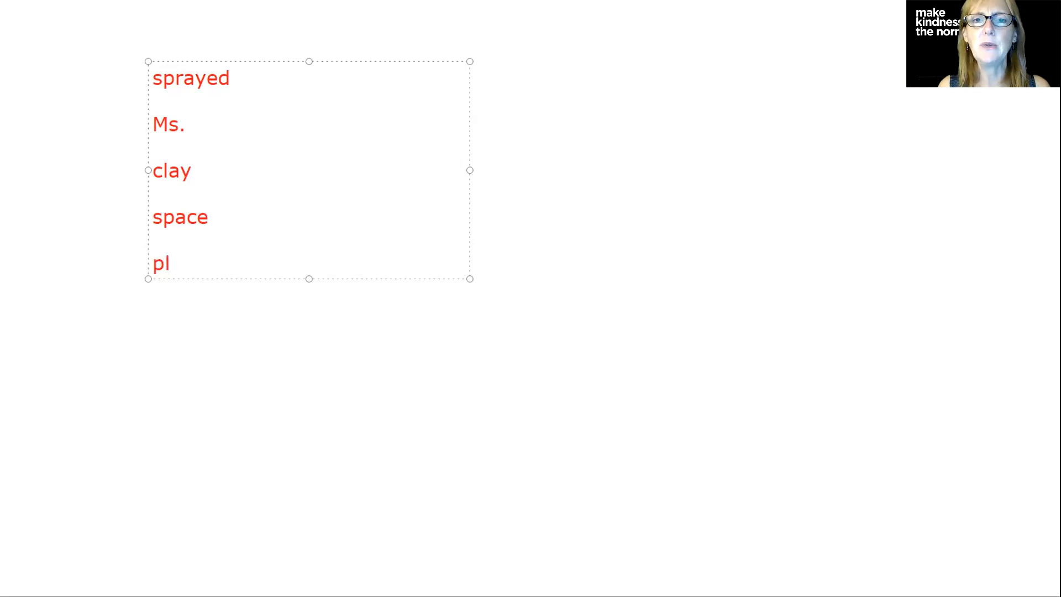
{"action": "type", "text": "ai"}
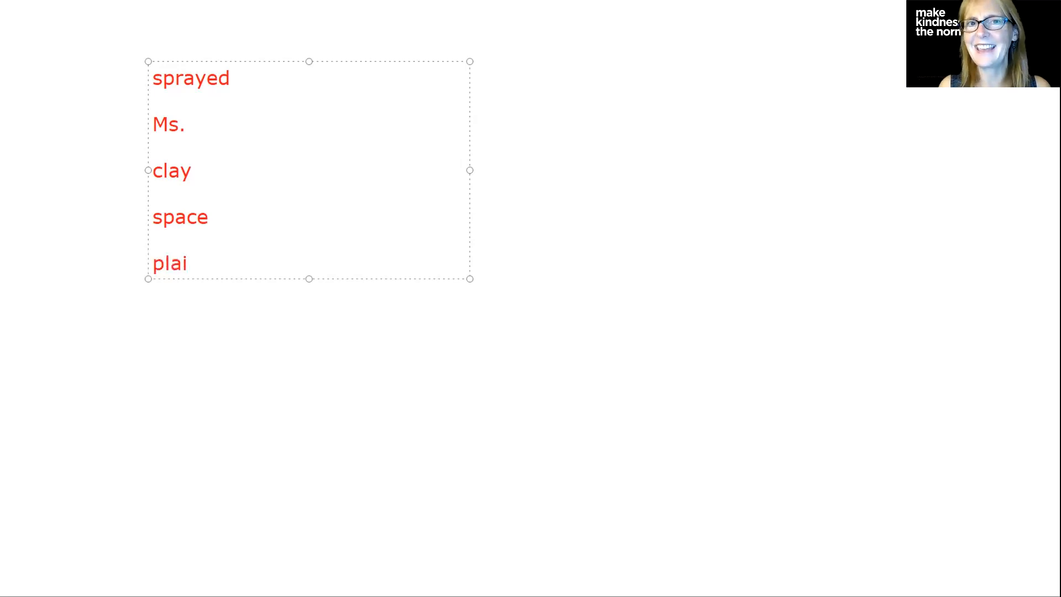
{"action": "type", "text": "n"}
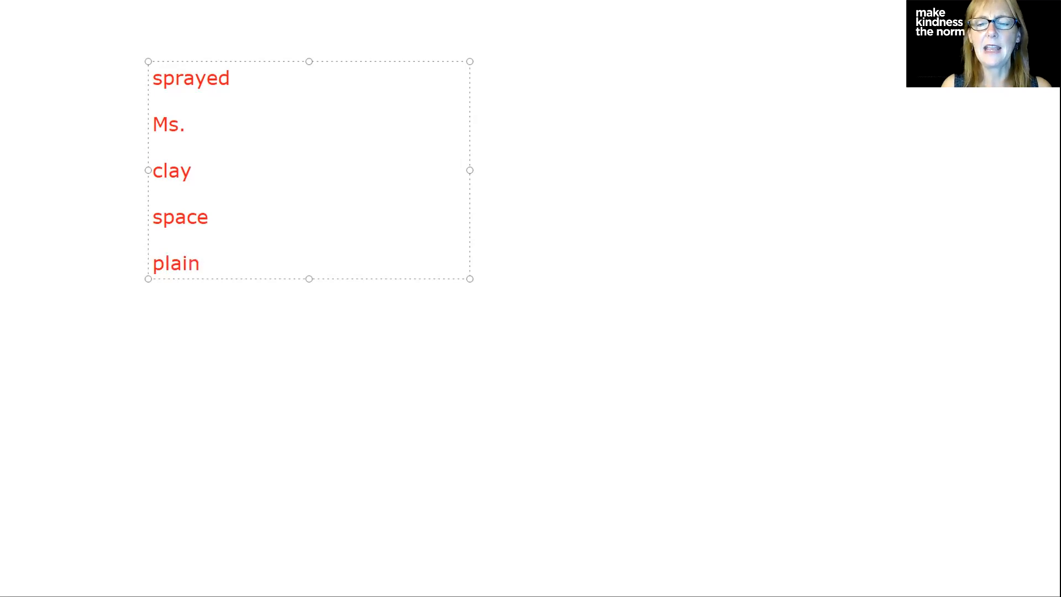
{"action": "type", "text": "plane"}
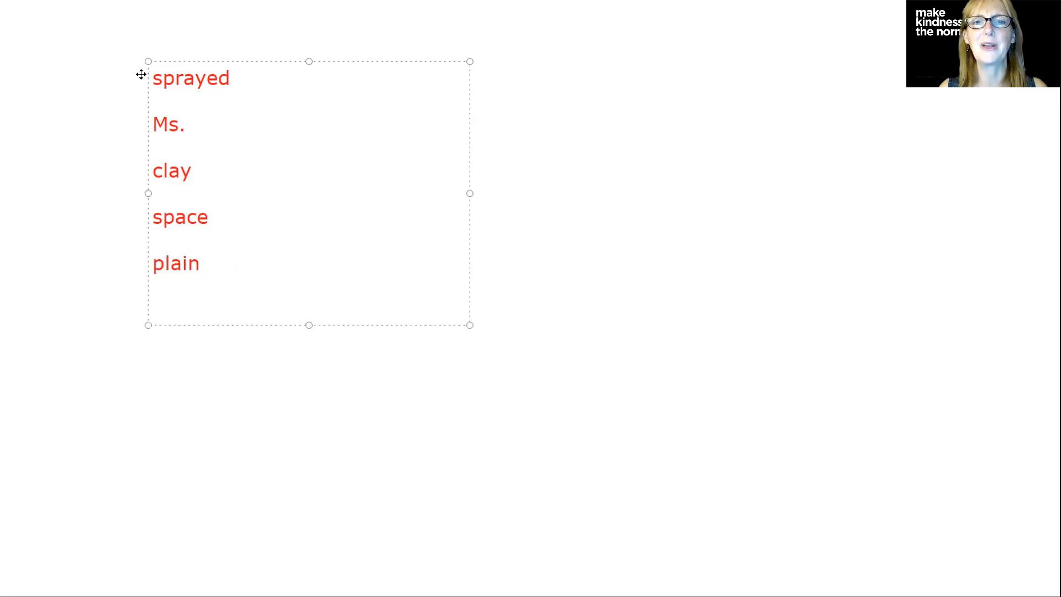
{"action": "left_click", "coordinate": [154, 309]}
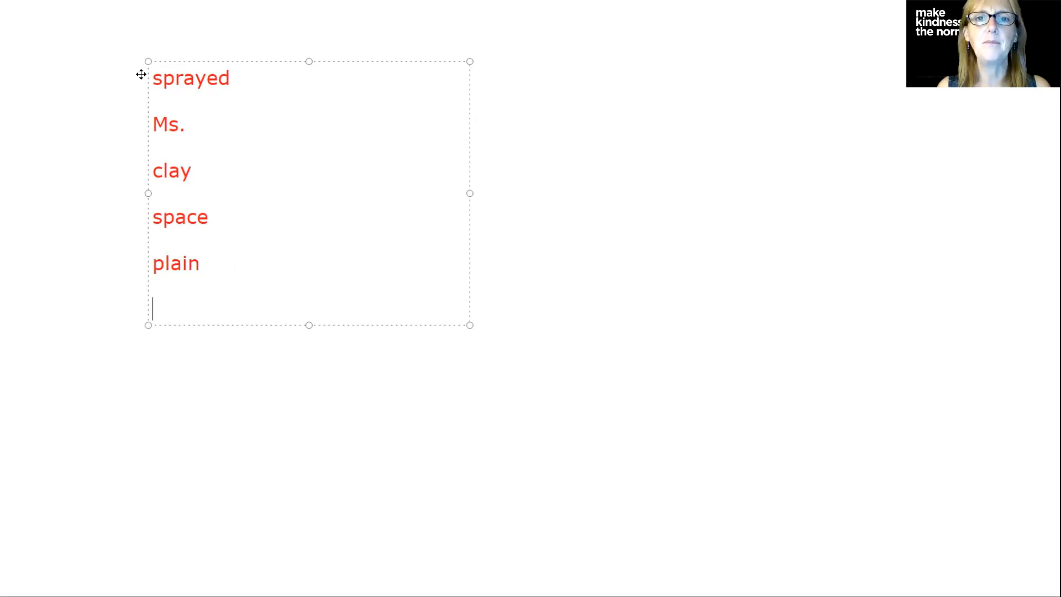
Add the lines 'won one', 'Miss' and 'were where' to the red list.
{"action": "type", "text": "won"}
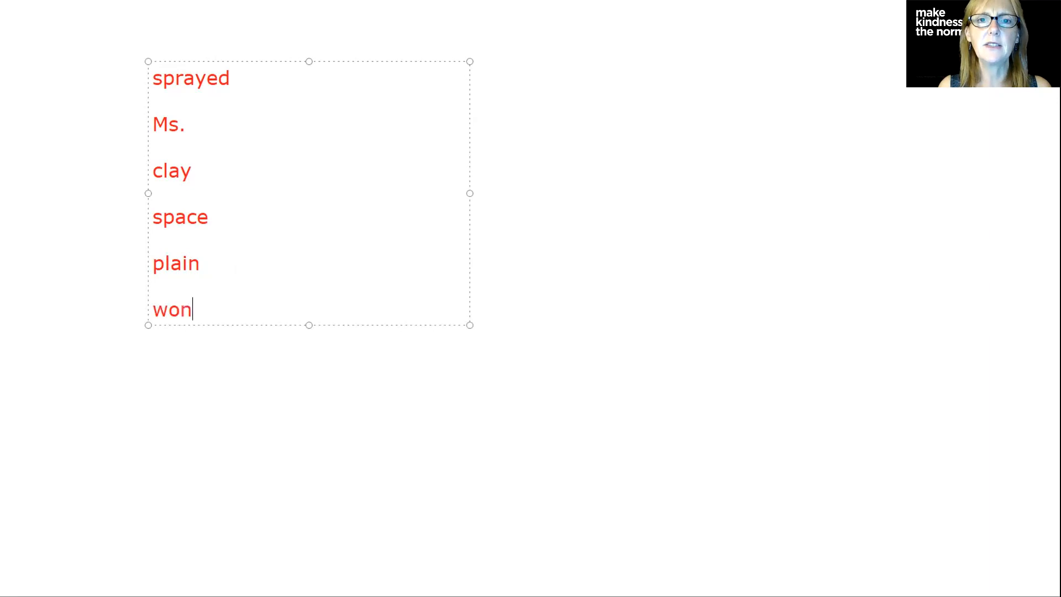
{"action": "type", "text": "one"}
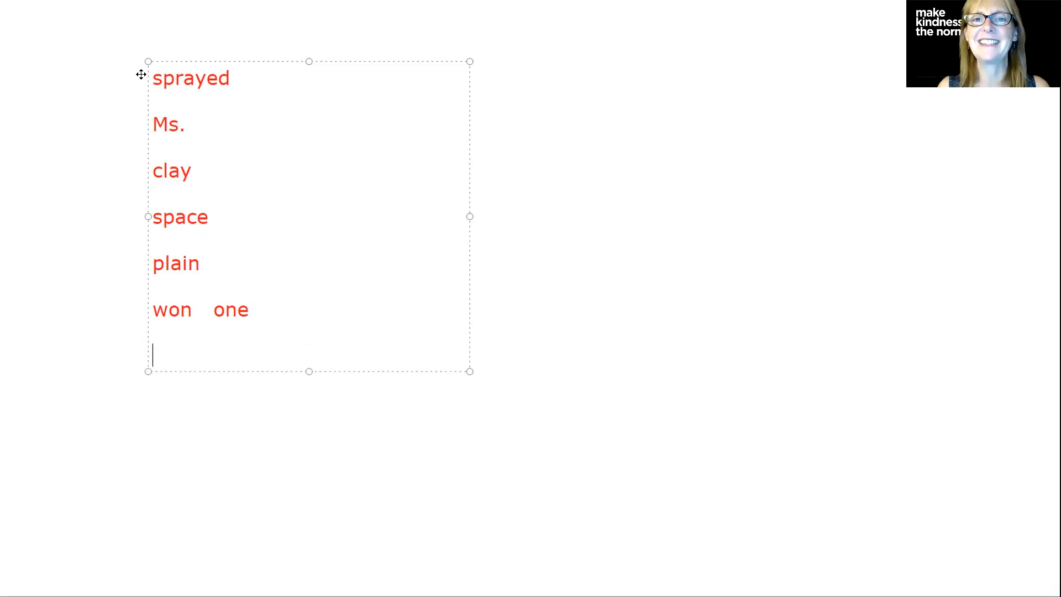
{"action": "type", "text": "Mi"}
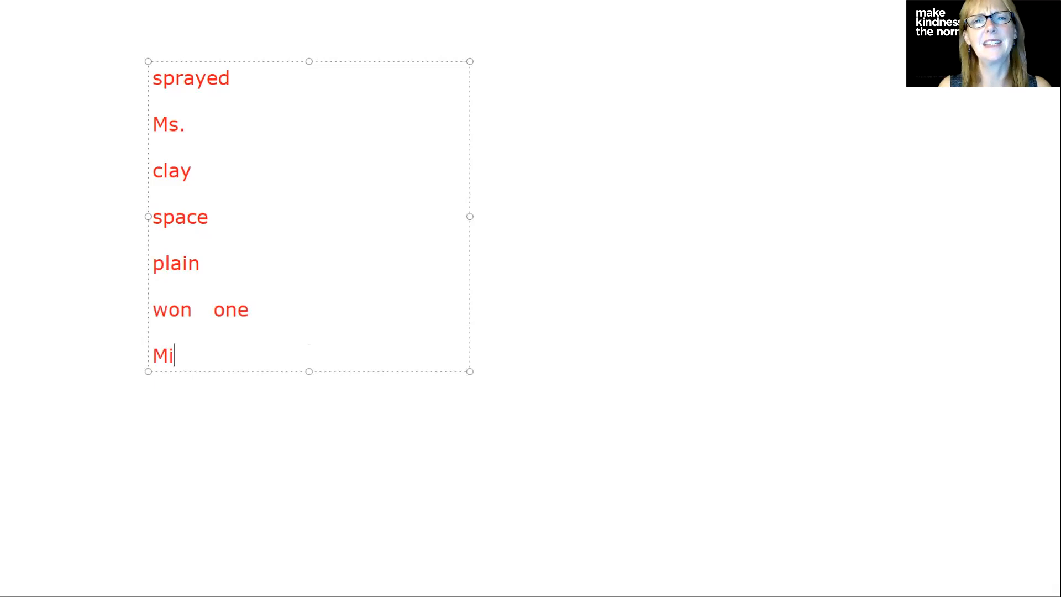
{"action": "type", "text": "ss"}
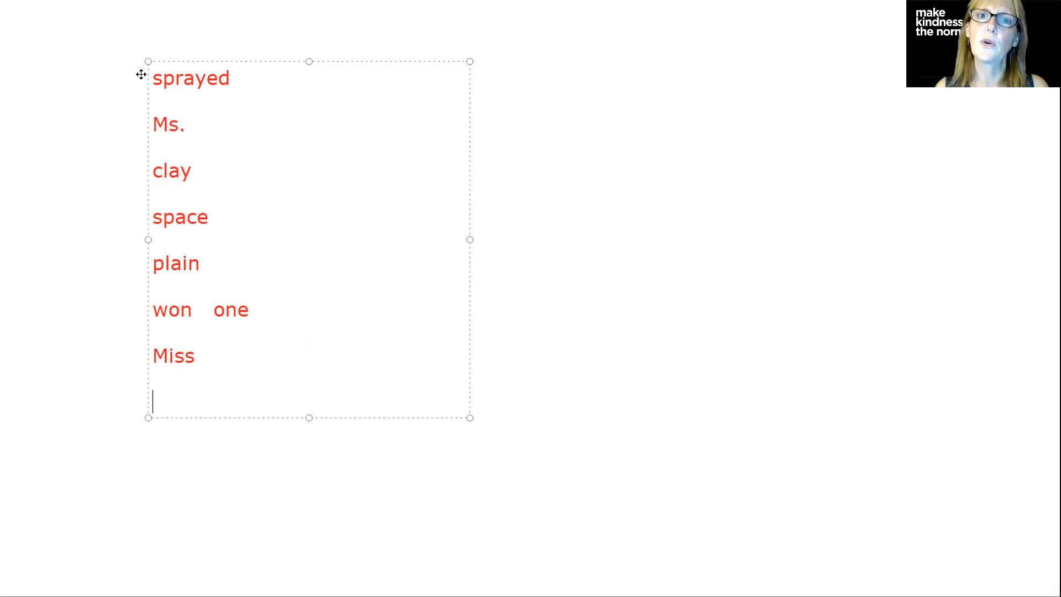
{"action": "type", "text": "we"}
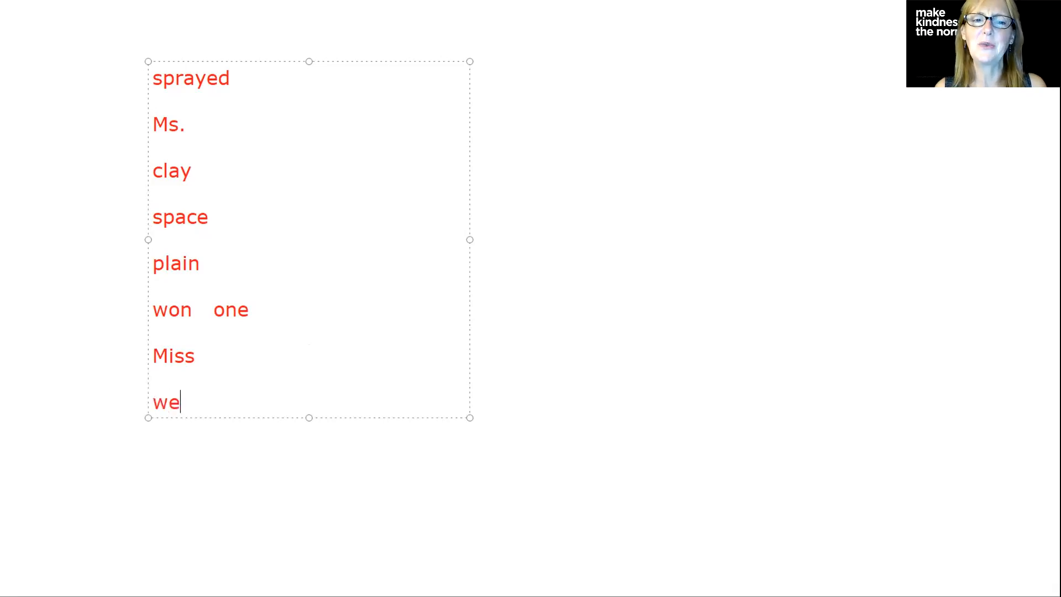
{"action": "type", "text": "re"}
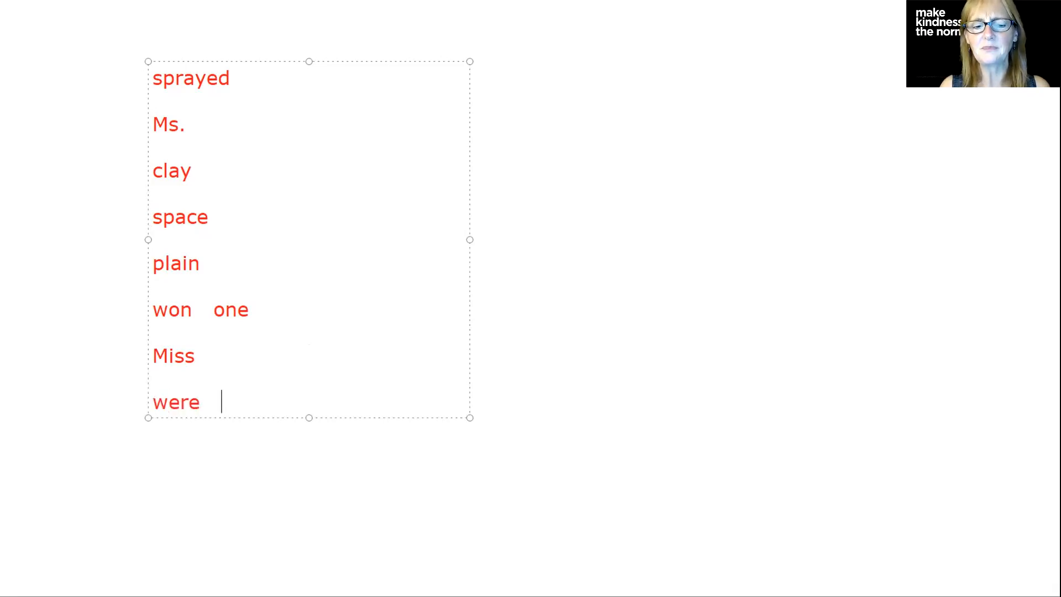
{"action": "type", "text": "wher"}
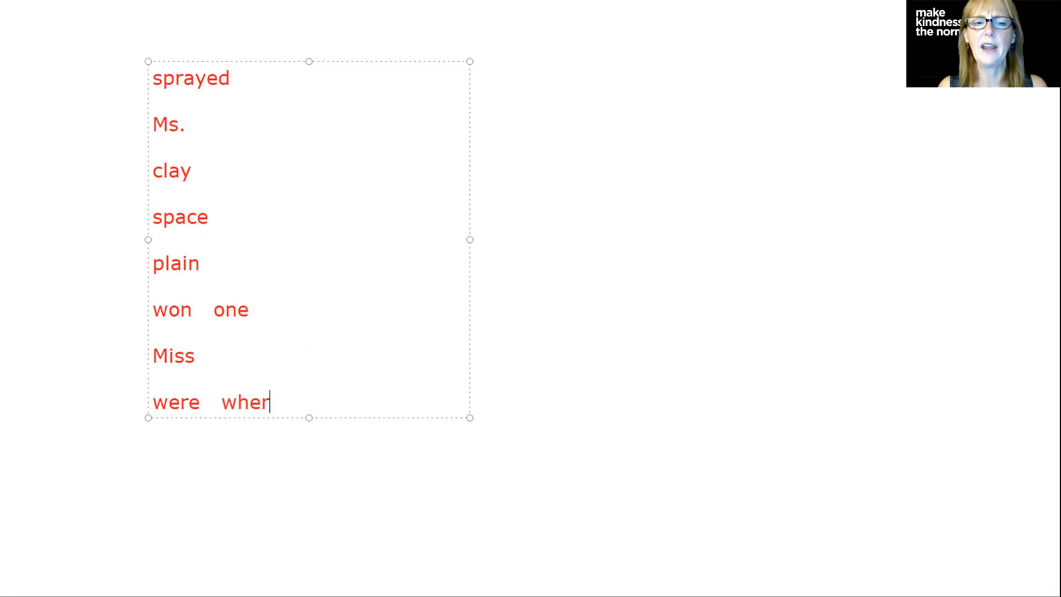
{"action": "type", "text": "e"}
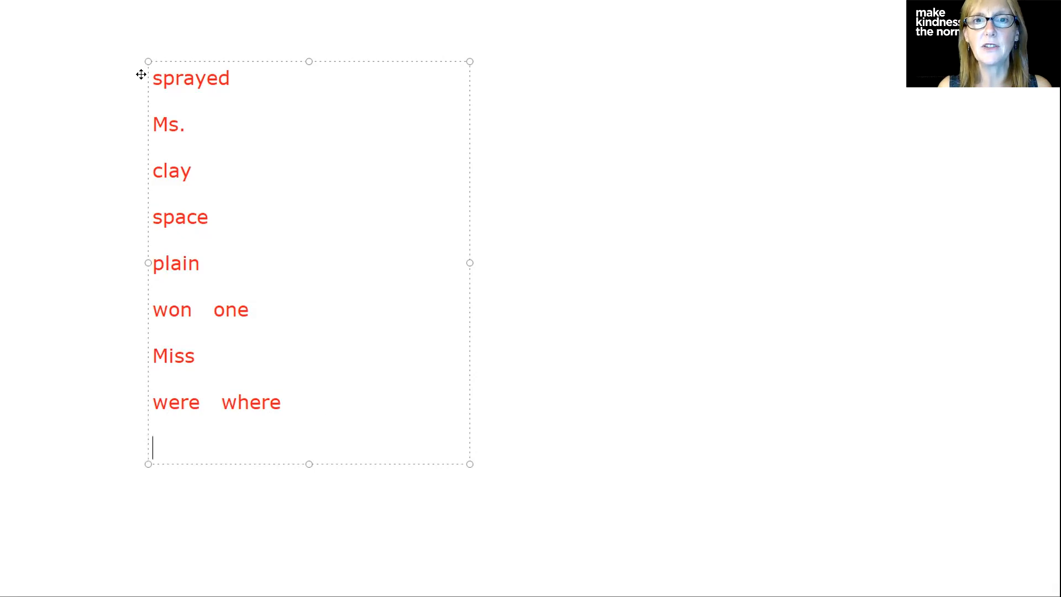
Add 'of course' and 'skipped' to the bottom of the red list.
{"action": "type", "text": "o"}
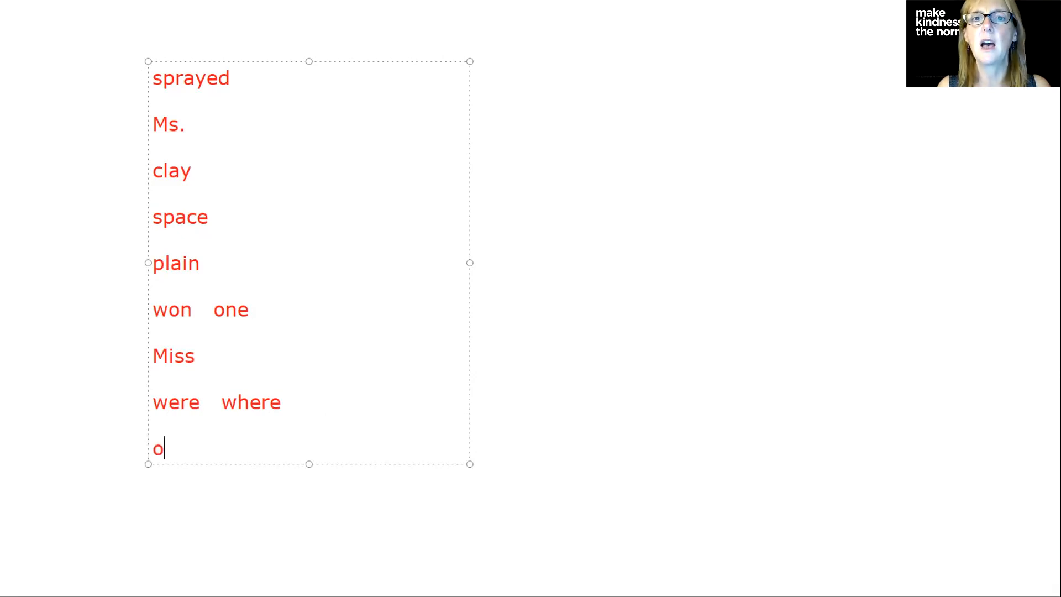
{"action": "type", "text": "f co"}
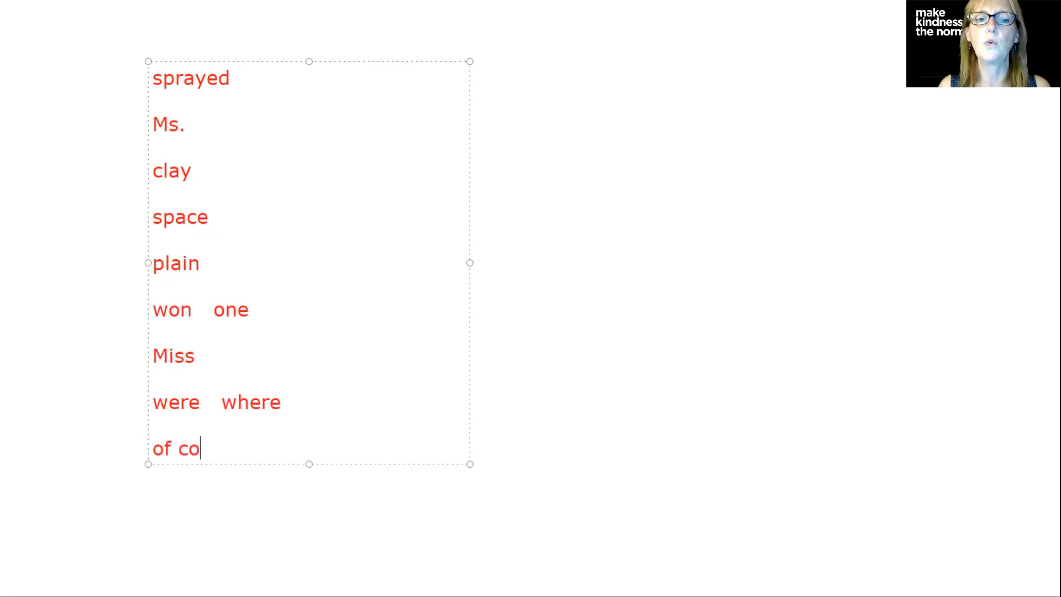
{"action": "type", "text": "urs"}
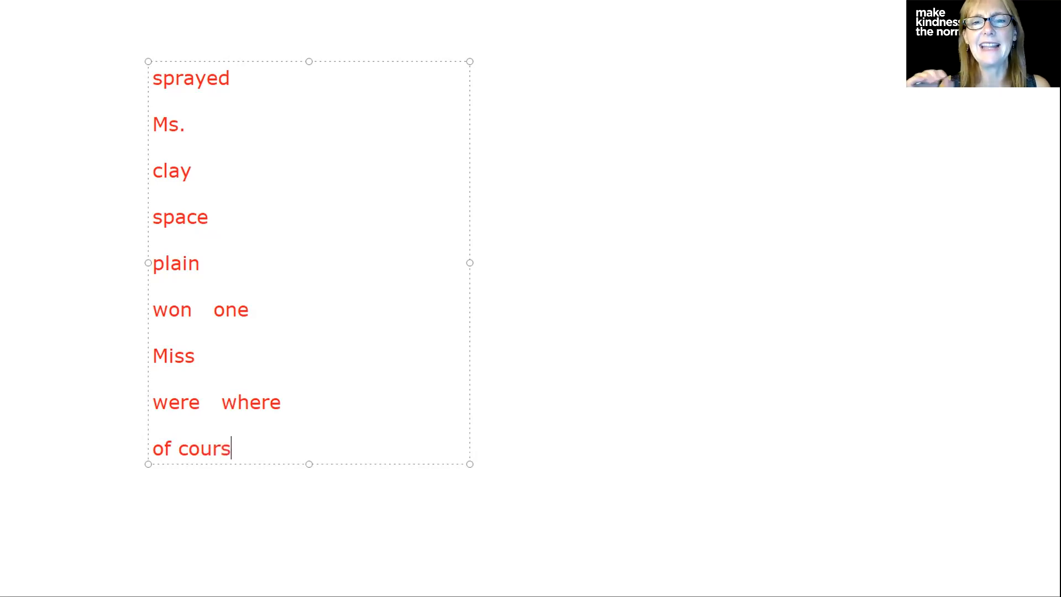
{"action": "type", "text": "e"}
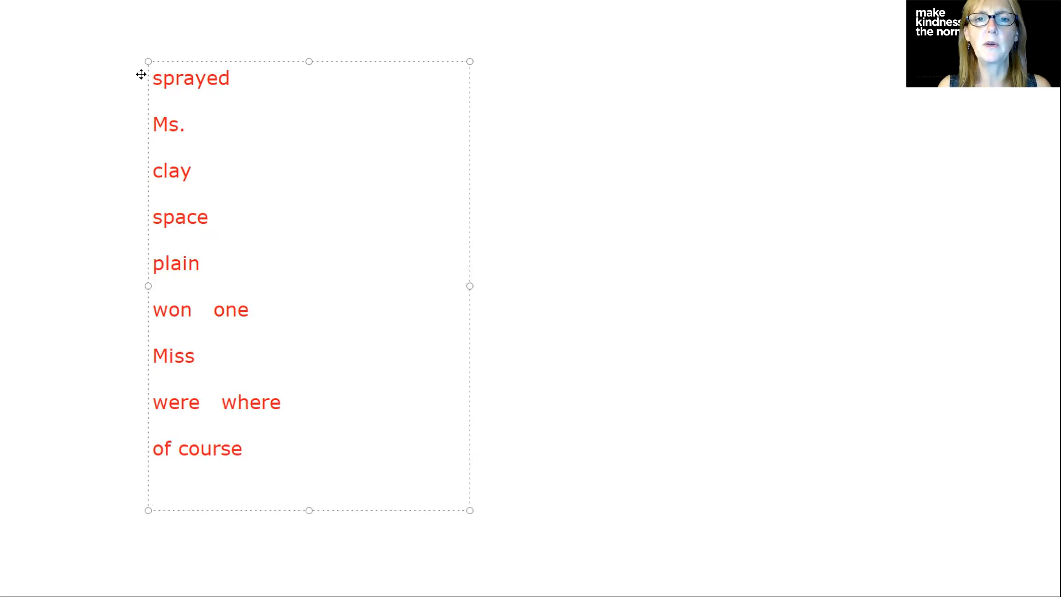
{"action": "left_click", "coordinate": [155, 491]}
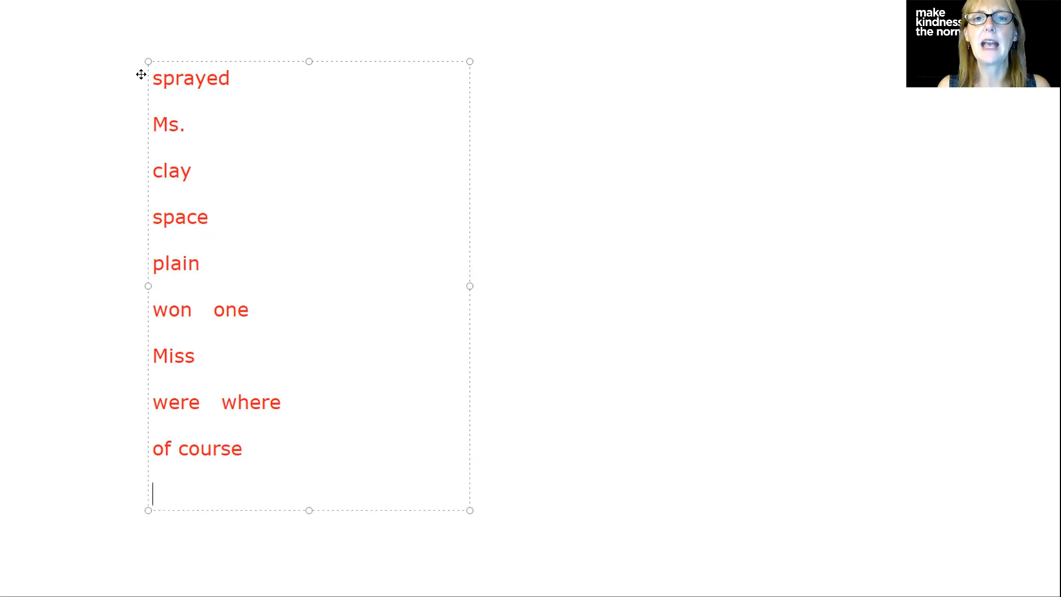
{"action": "type", "text": "skip"}
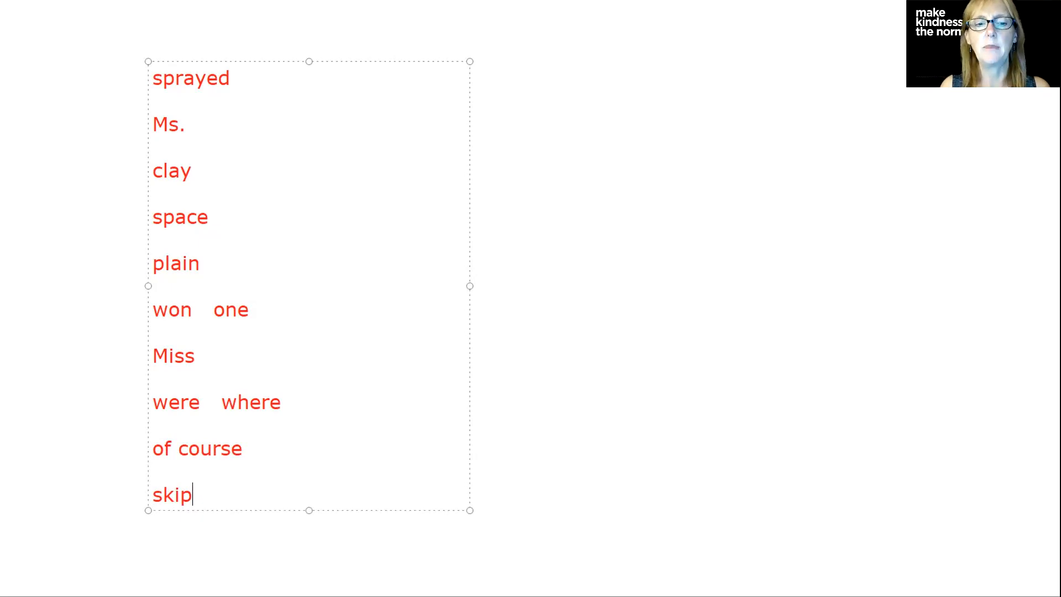
{"action": "type", "text": "ped"}
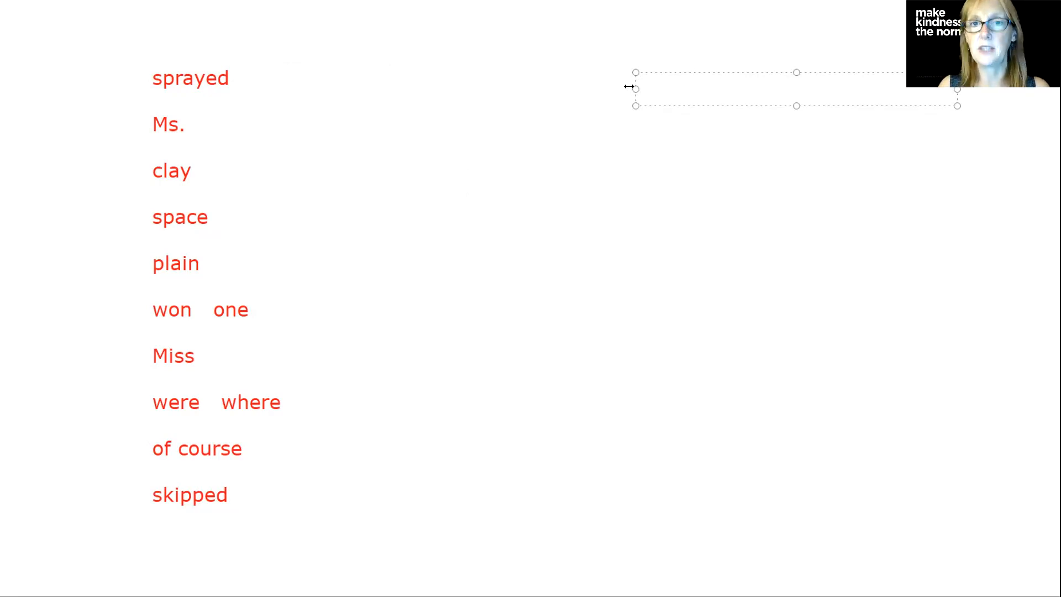
Type 'con.cen.trate' as the first syllable-split word in the green text box.
{"action": "type", "text": "d"}
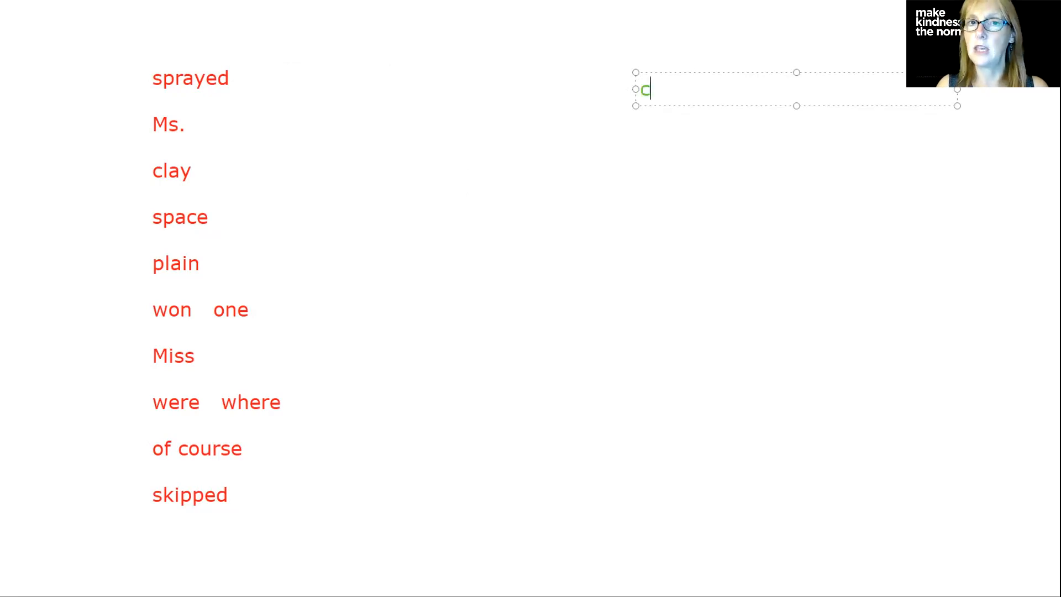
{"action": "type", "text": "on."}
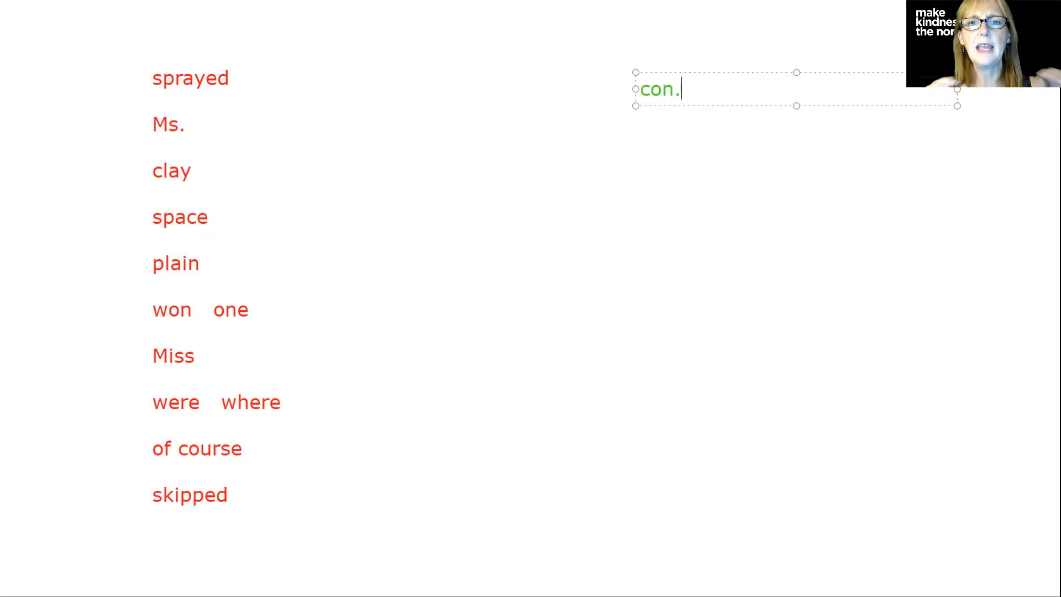
{"action": "type", "text": "sen"}
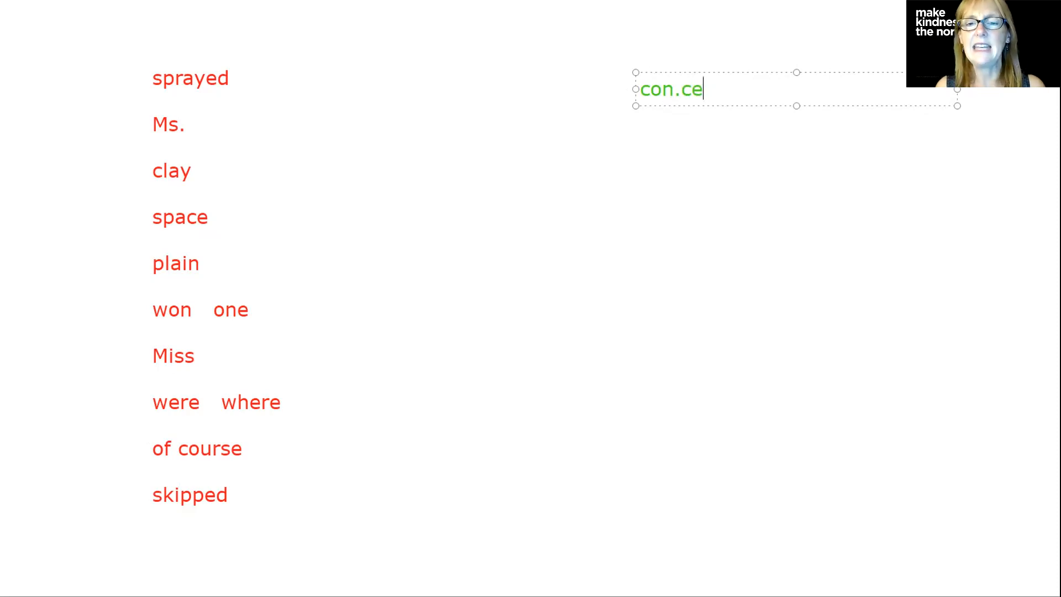
{"action": "type", "text": "n."}
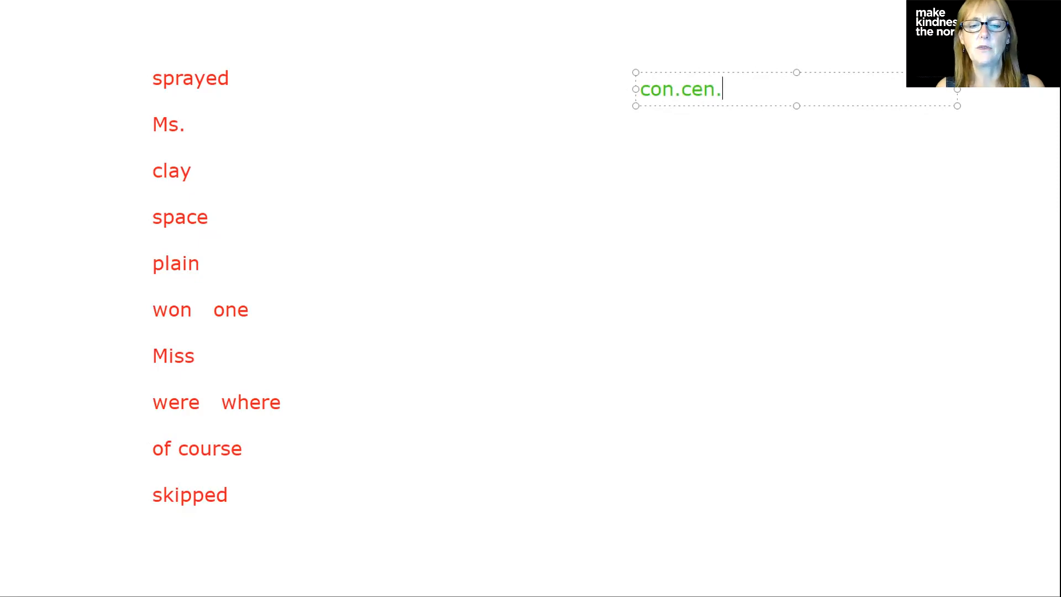
{"action": "type", "text": "tr"}
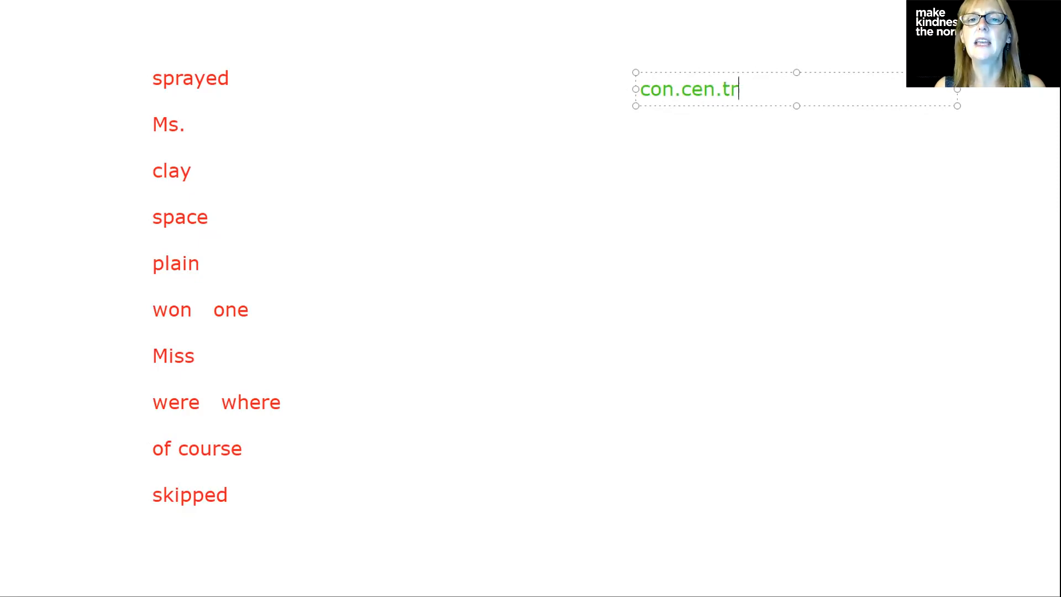
{"action": "type", "text": "at"}
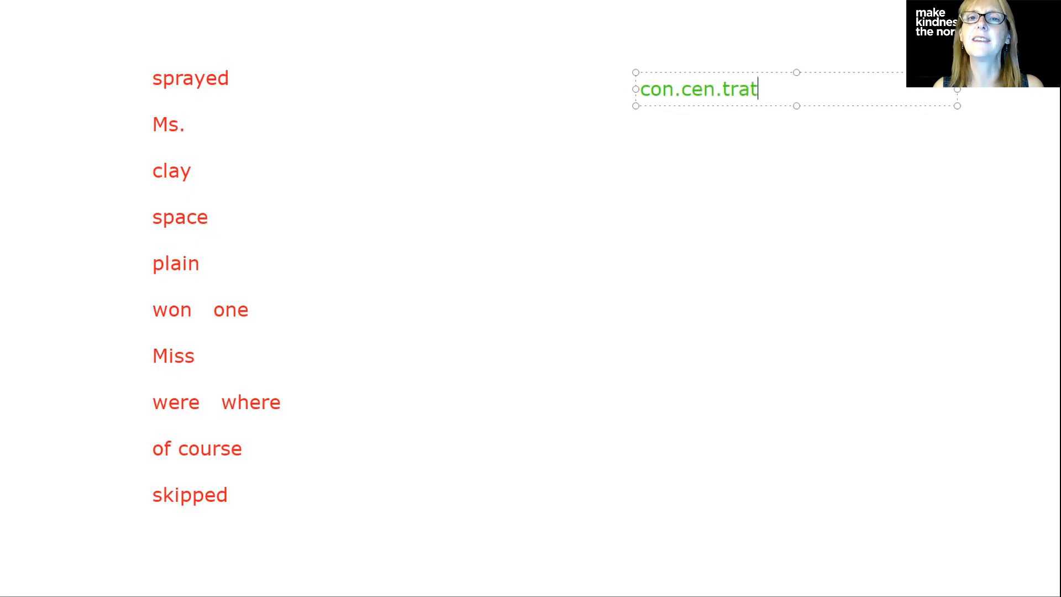
{"action": "type", "text": "e"}
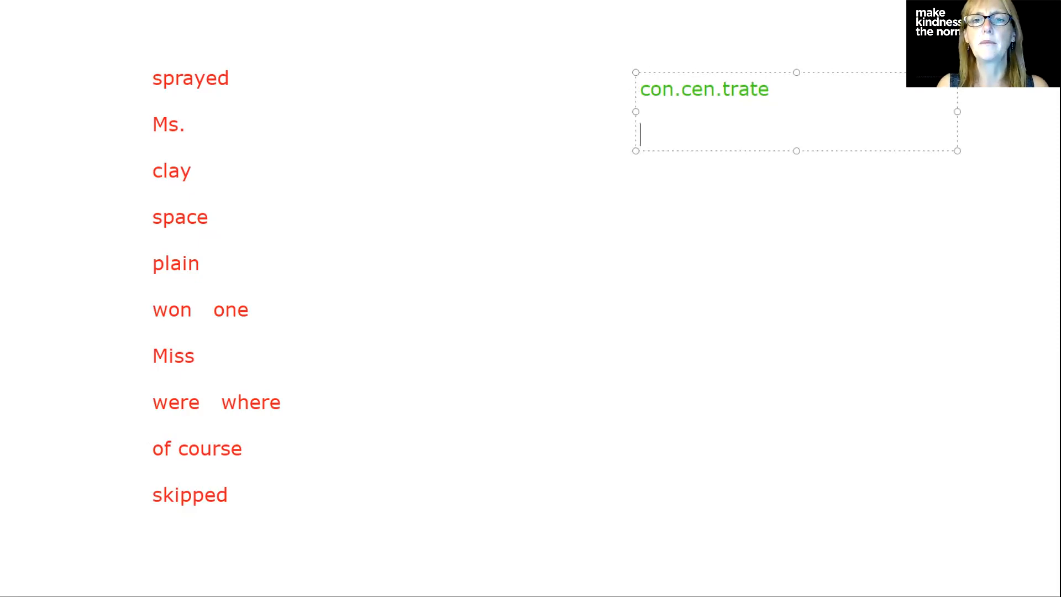
Add 'prove', 'pub.lic' and 'blood' beneath it in the green column.
{"action": "type", "text": "prove"}
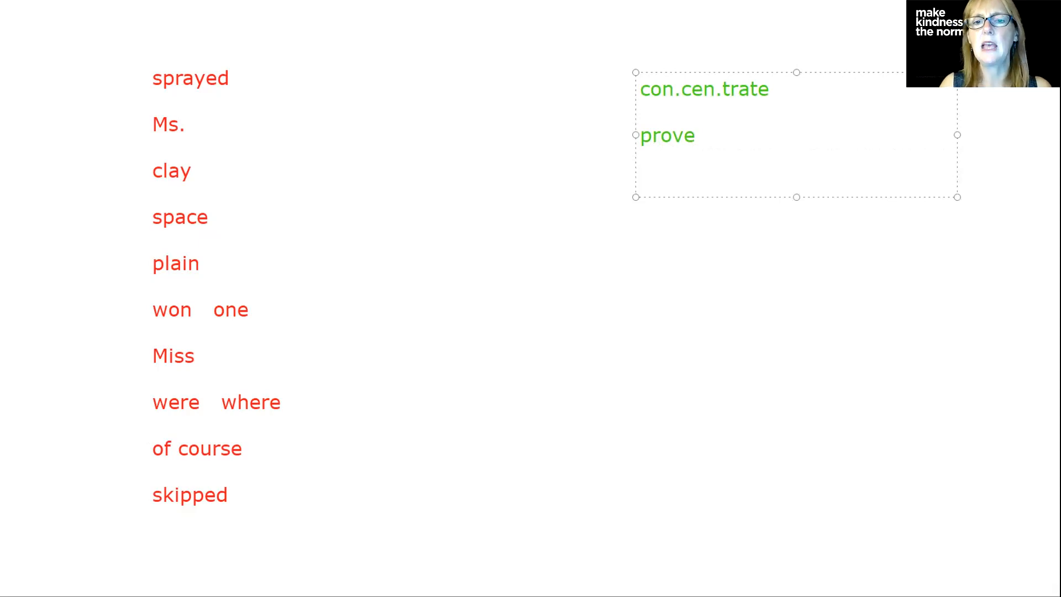
{"action": "type", "text": "pub."}
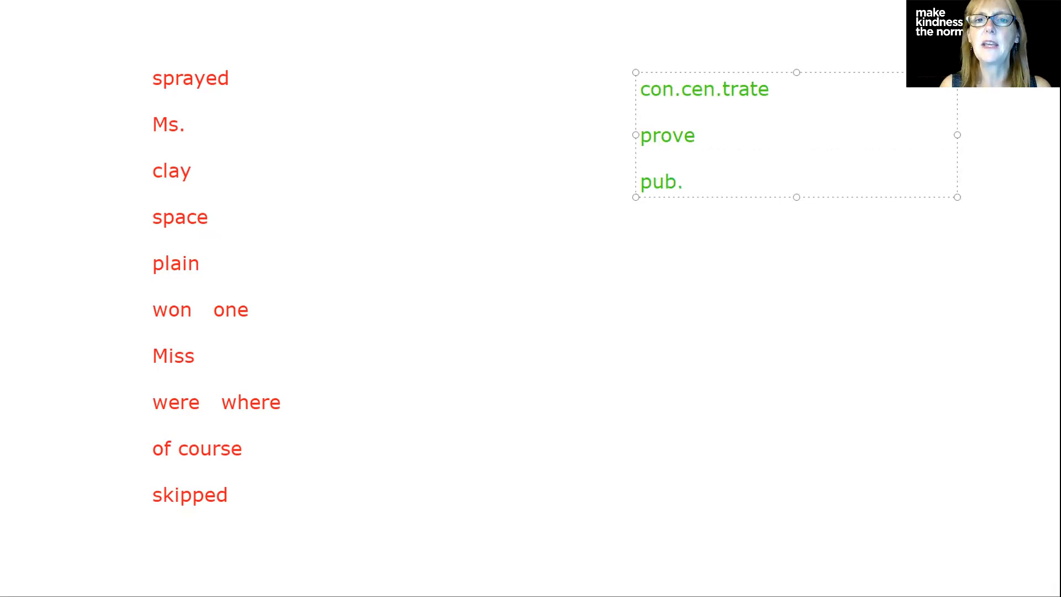
{"action": "type", "text": "li"}
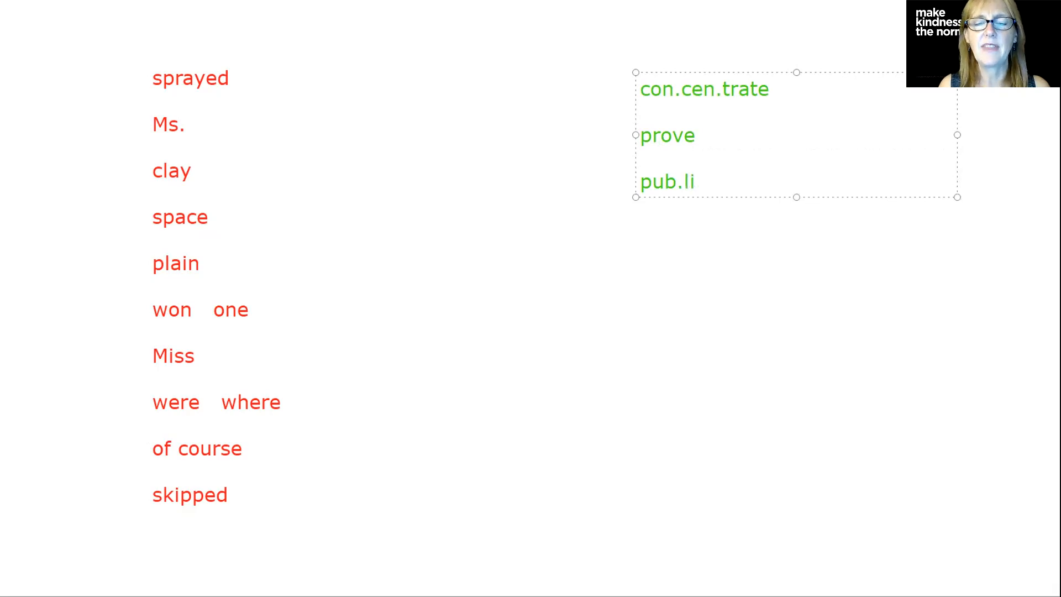
{"action": "left_click", "coordinate": [695, 181]}
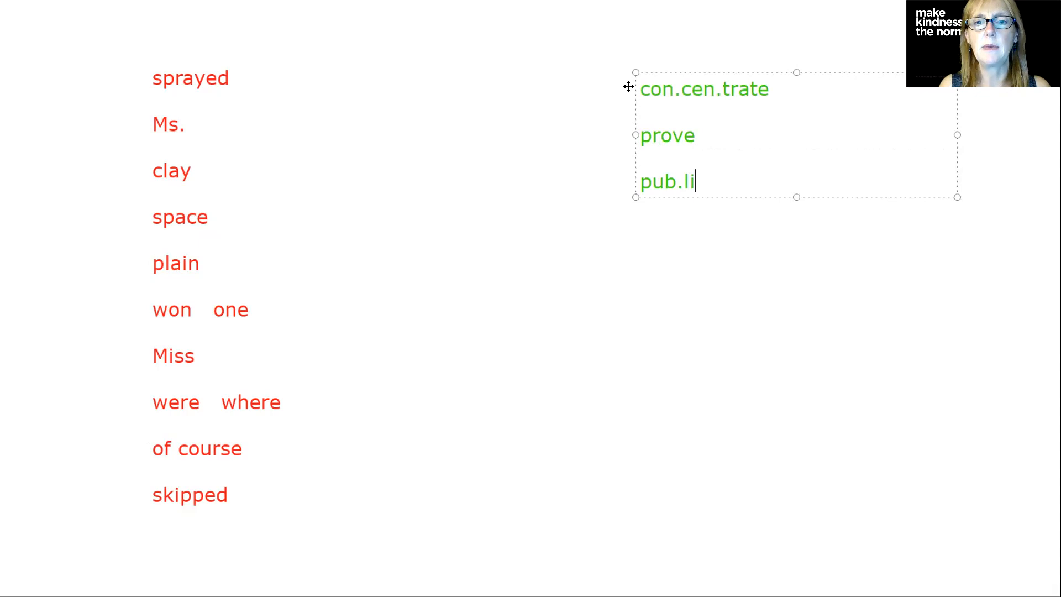
{"action": "type", "text": "c"}
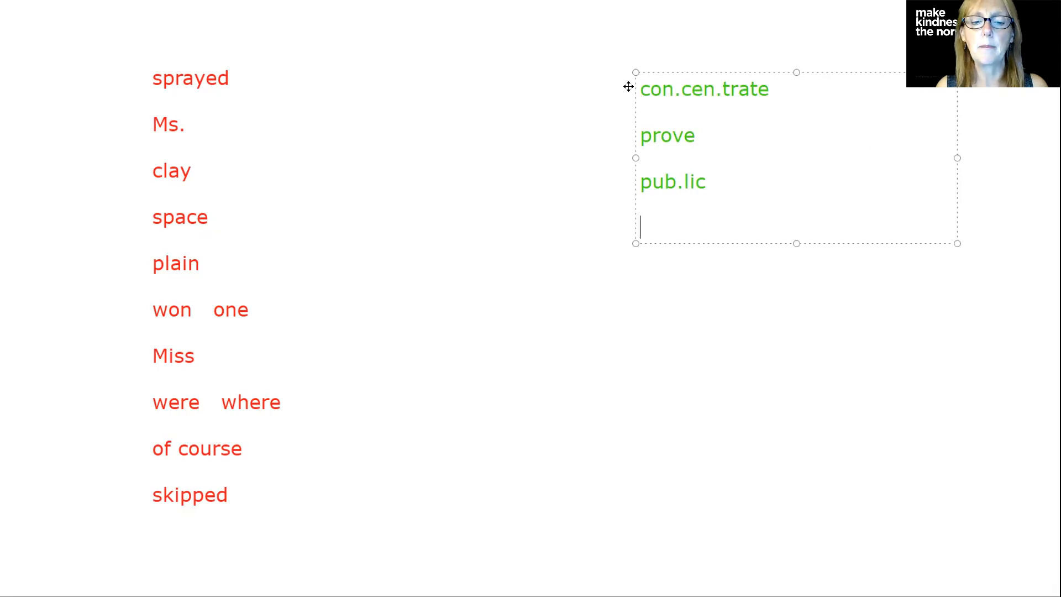
{"action": "type", "text": "blood"}
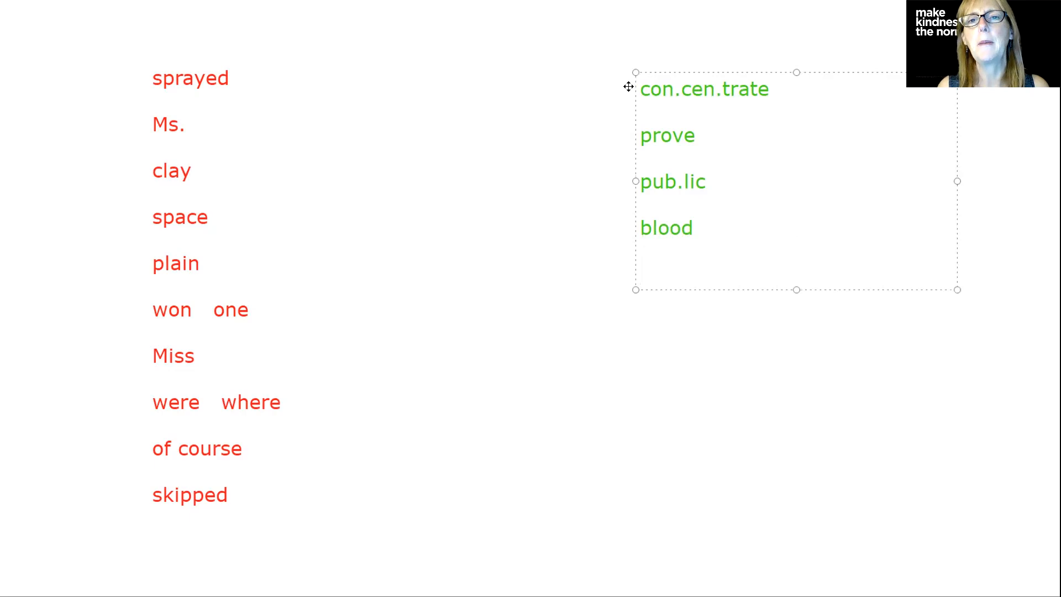
{"action": "left_click", "coordinate": [641, 272]}
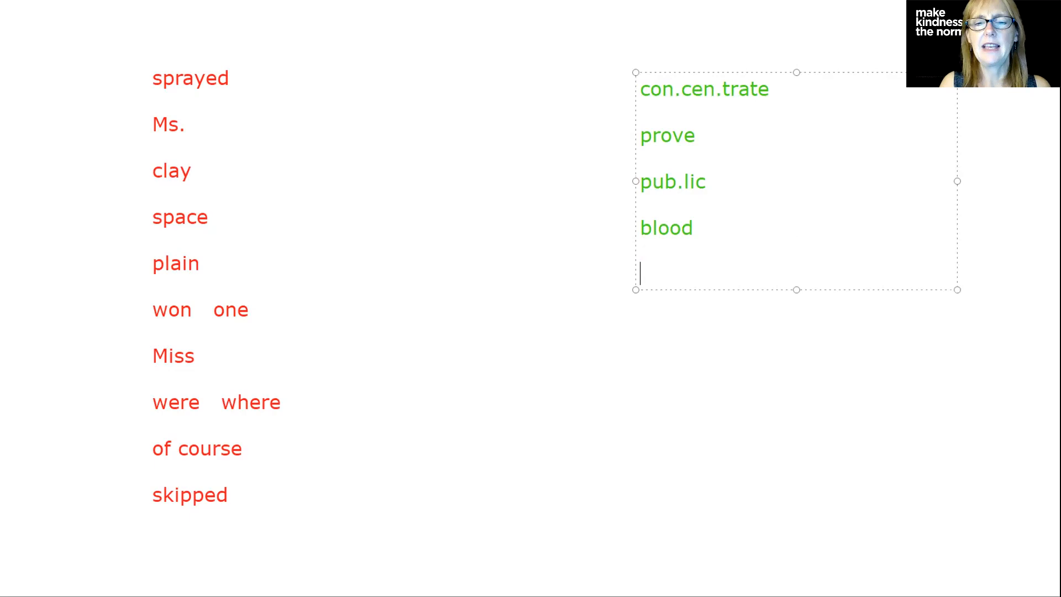
Add 'plas.tic', 'nails' and 'fin.ish.es' to the green column.
{"action": "type", "text": "plas"}
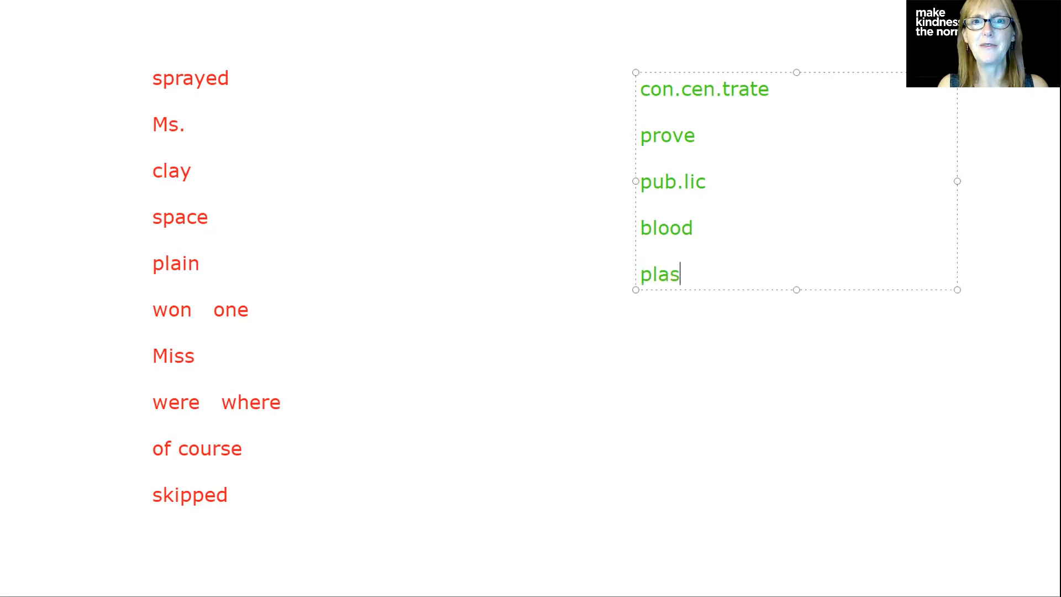
{"action": "type", "text": ".ti"}
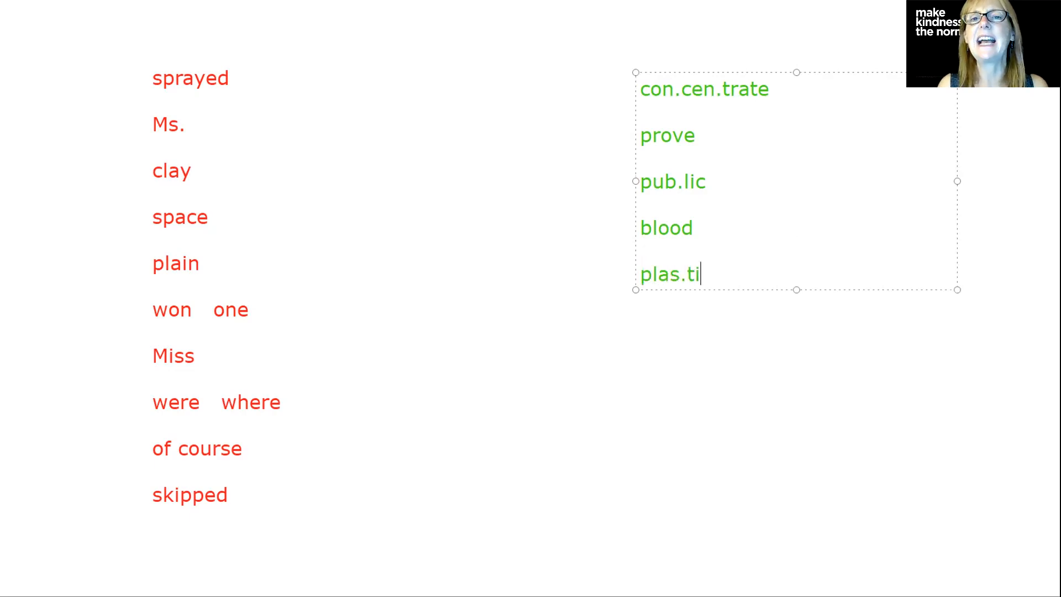
{"action": "type", "text": "c"}
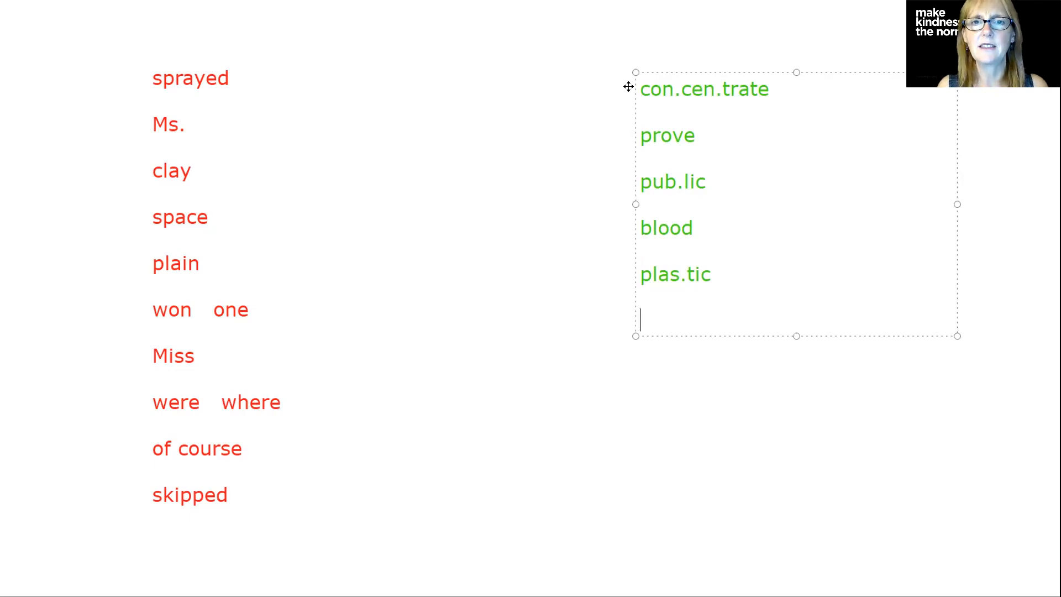
{"action": "type", "text": "n"}
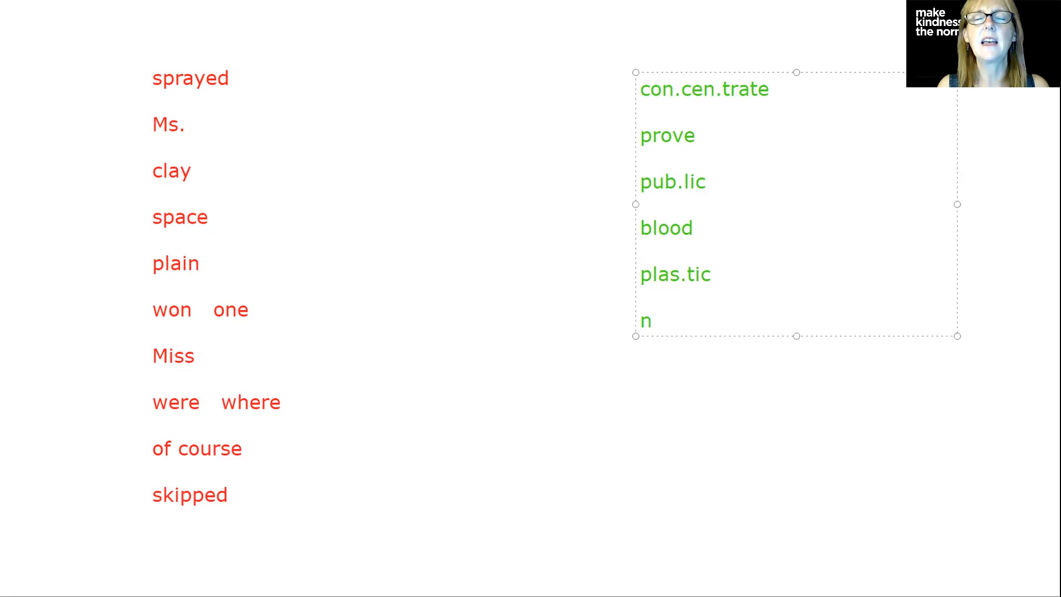
{"action": "type", "text": "ai"}
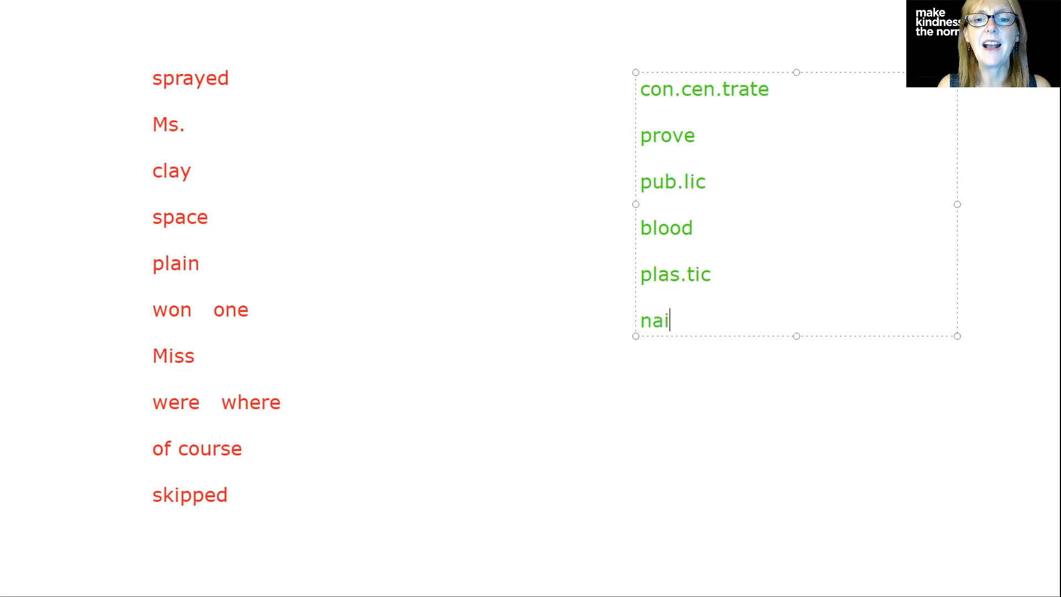
{"action": "type", "text": "l"}
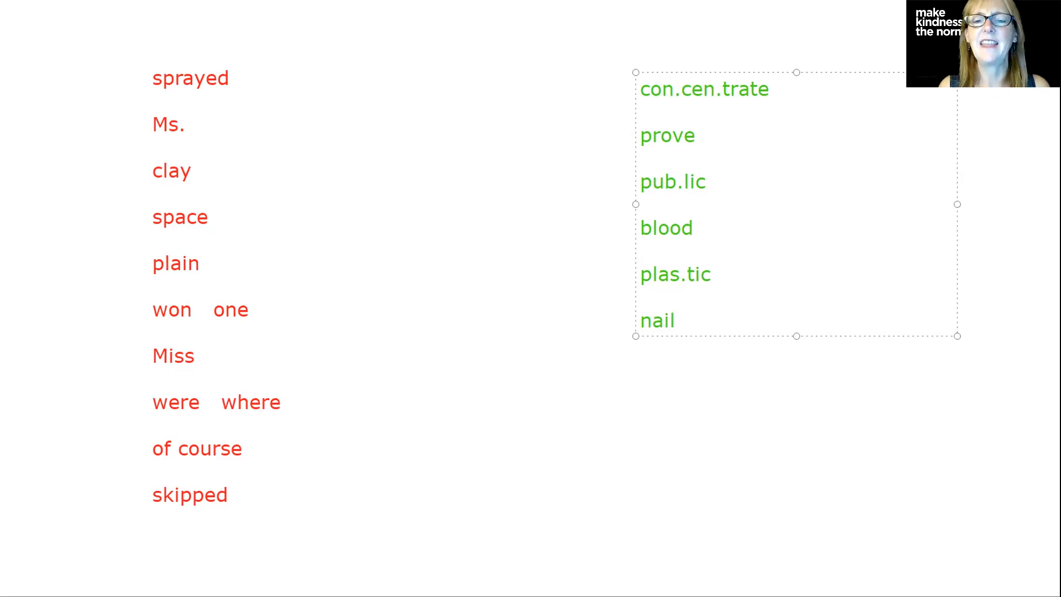
{"action": "type", "text": "s"}
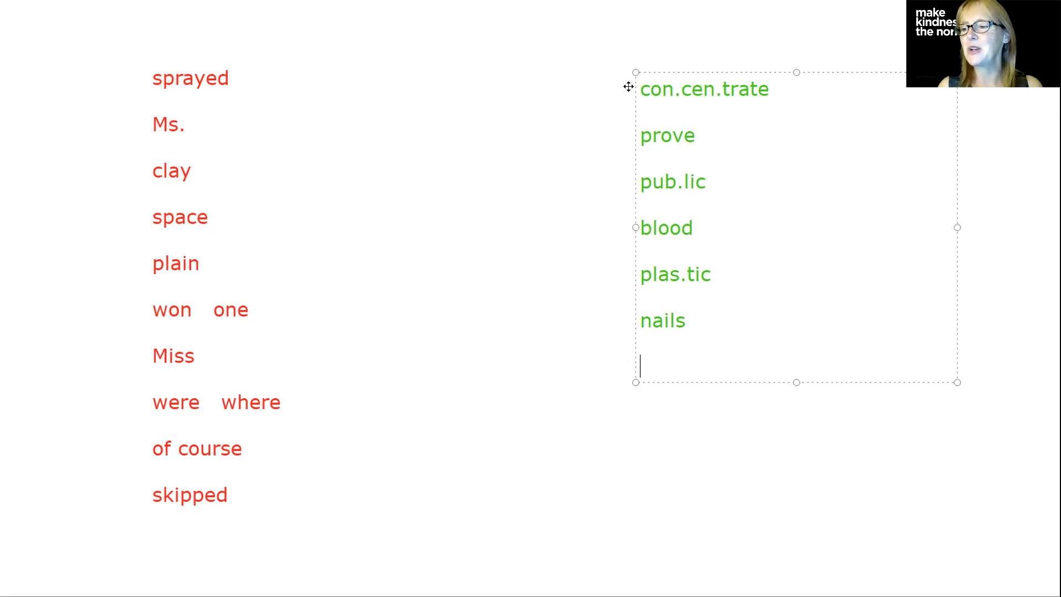
{"action": "type", "text": "fin."}
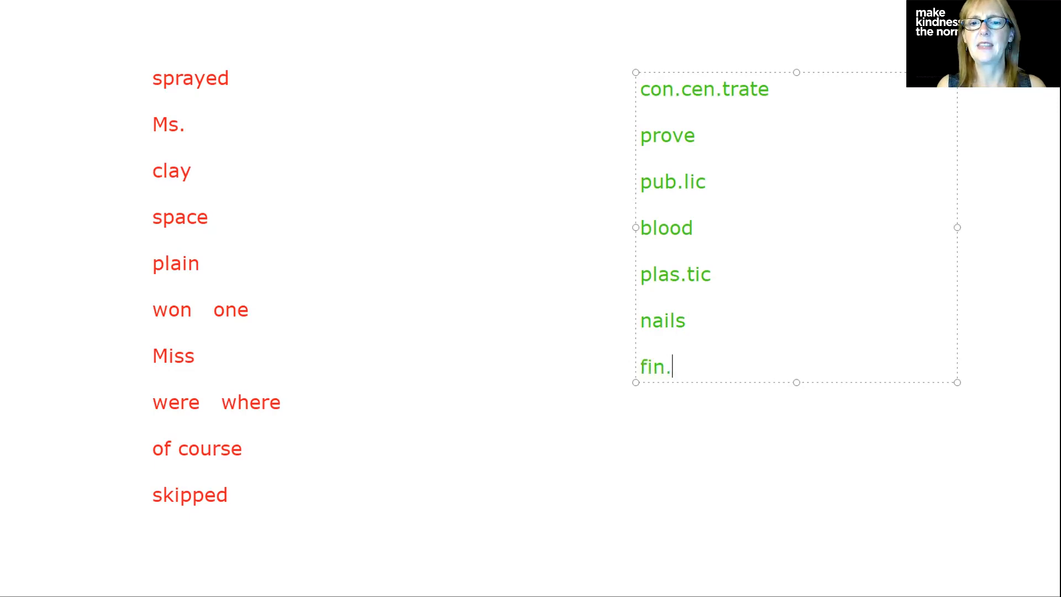
{"action": "type", "text": "ish."}
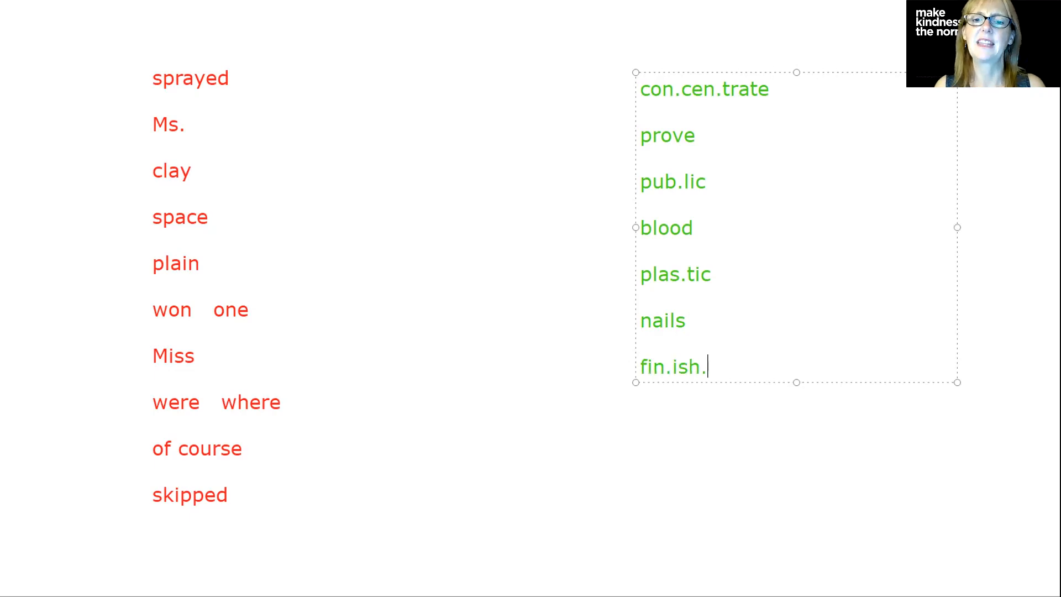
{"action": "type", "text": "es"}
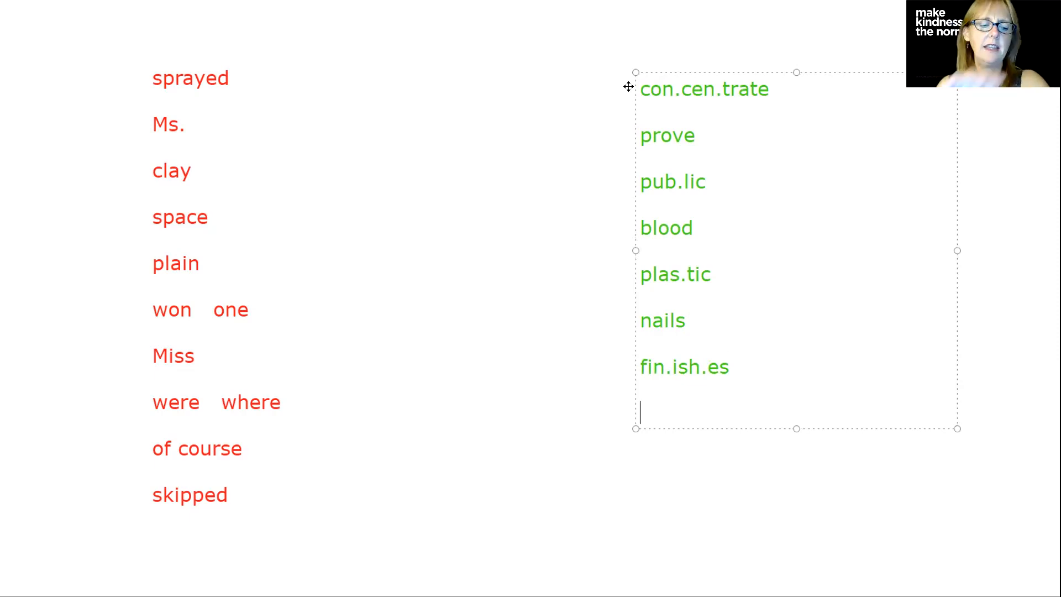
Add 'un.til' and 'ex.pect.ed' below 'fin.ish.es' in the green column.
{"action": "type", "text": "un"}
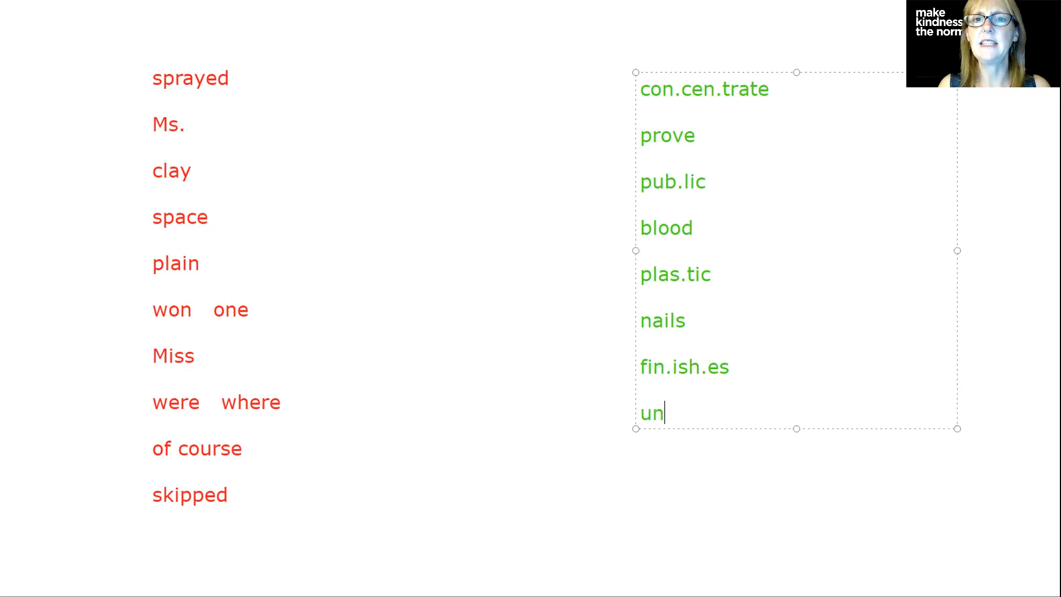
{"action": "type", "text": "."}
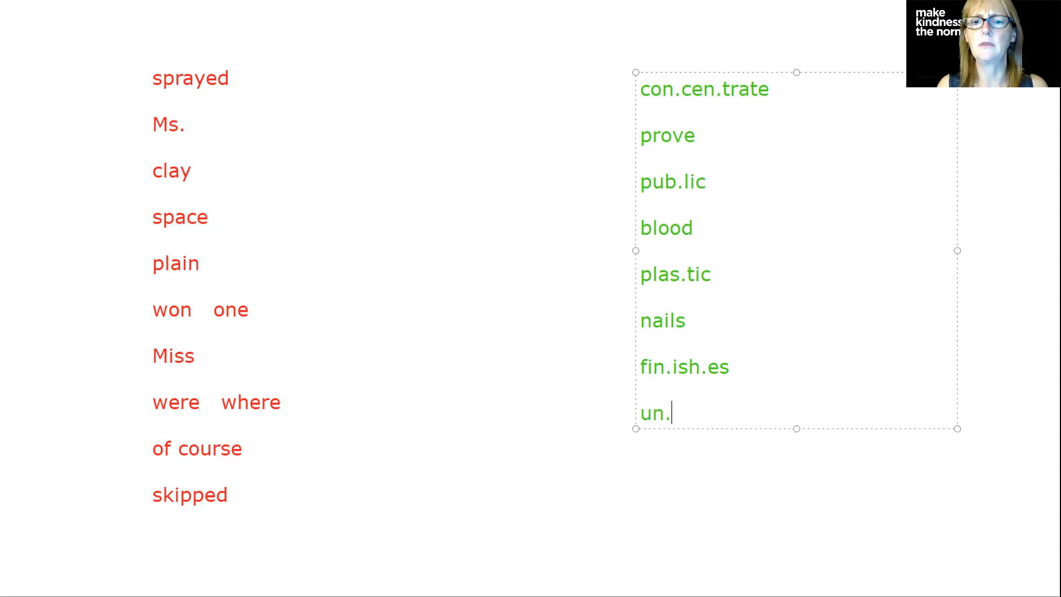
{"action": "type", "text": "til"}
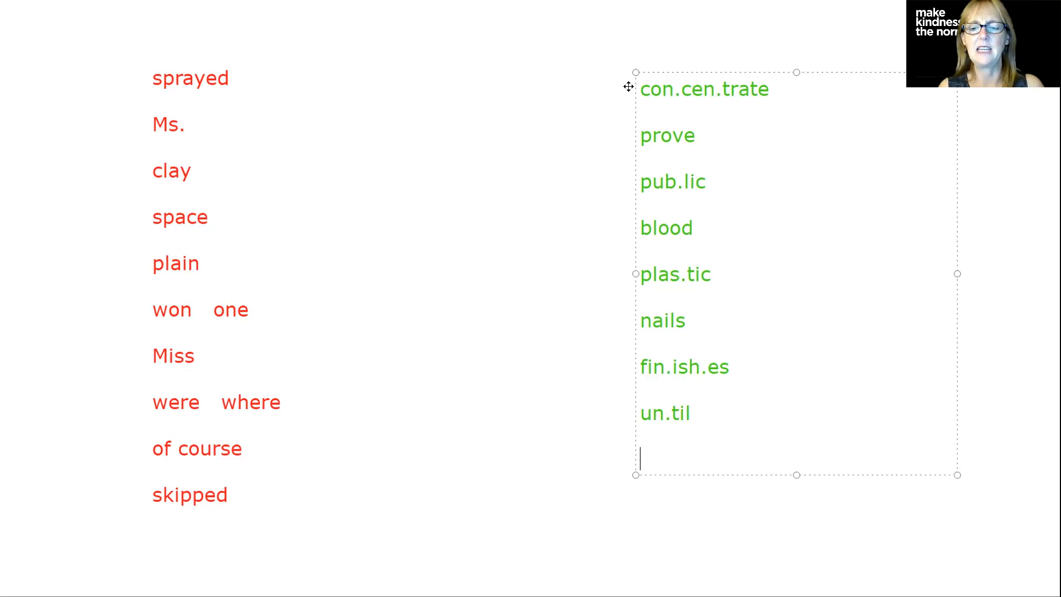
{"action": "type", "text": "es"}
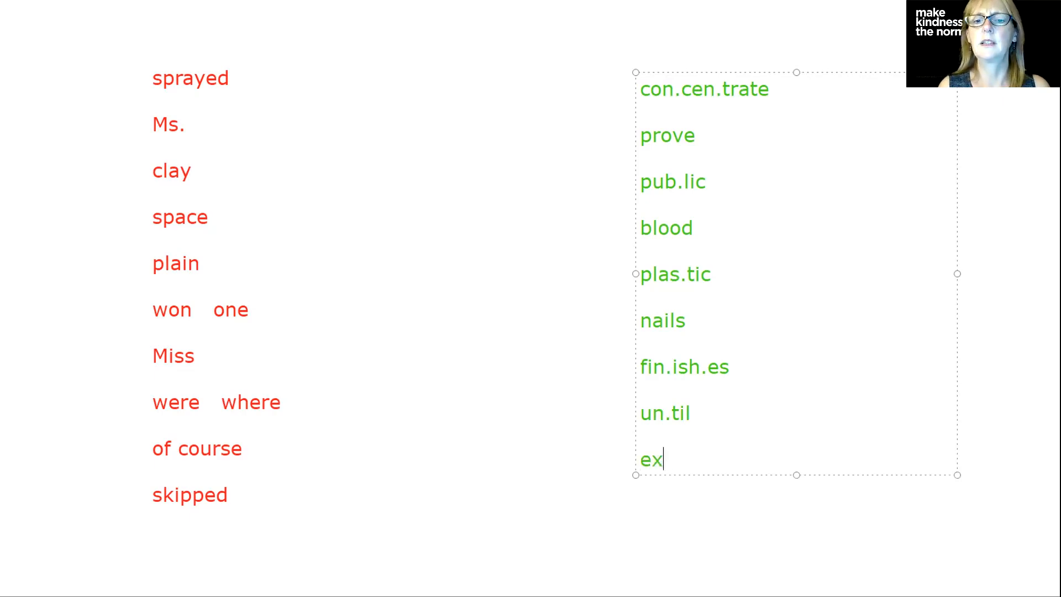
{"action": "type", "text": ".p"}
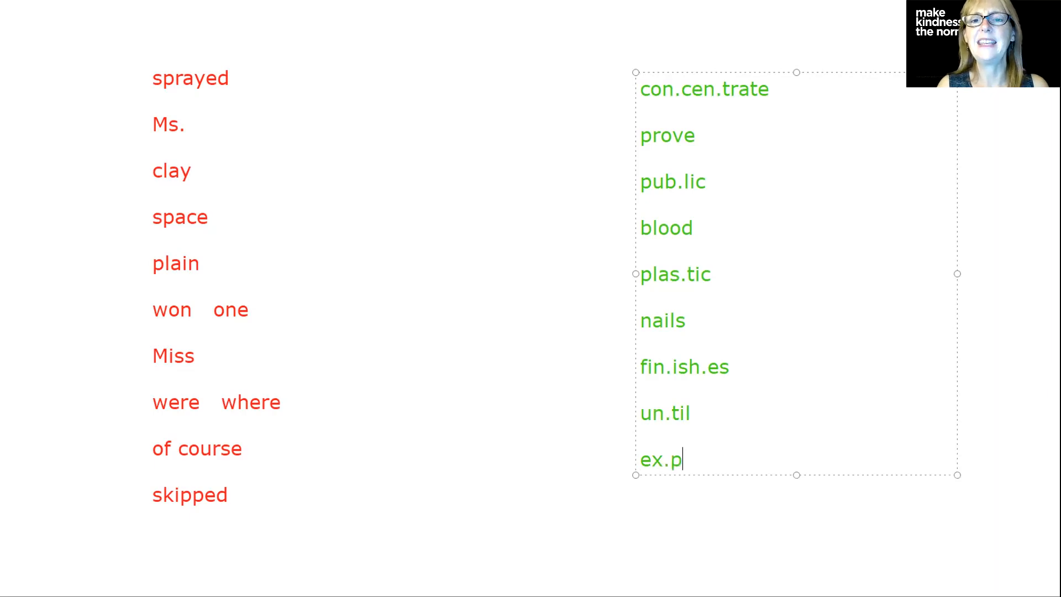
{"action": "type", "text": "ect"}
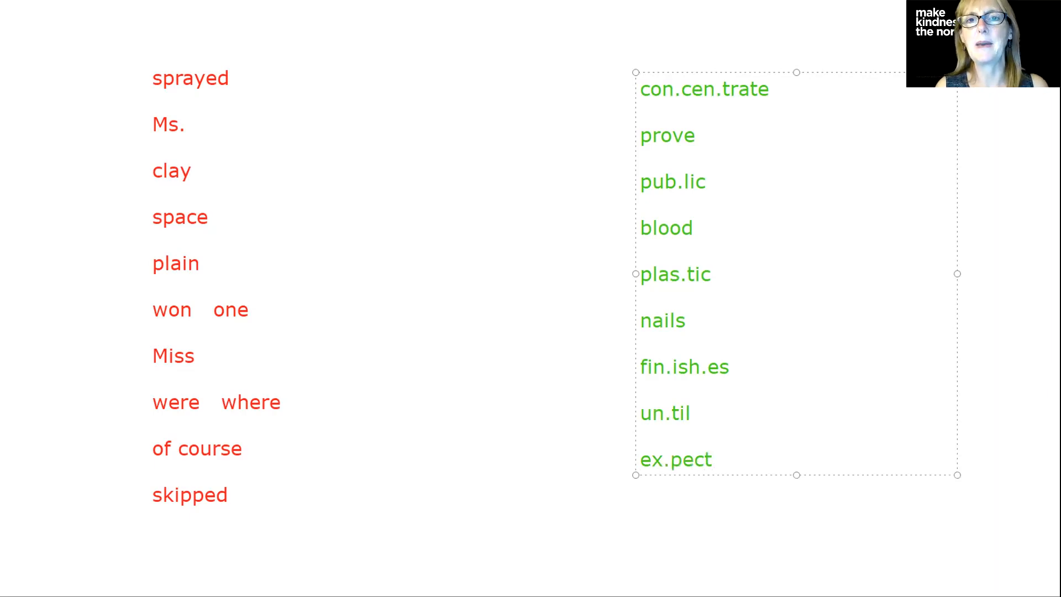
{"action": "type", "text": "."}
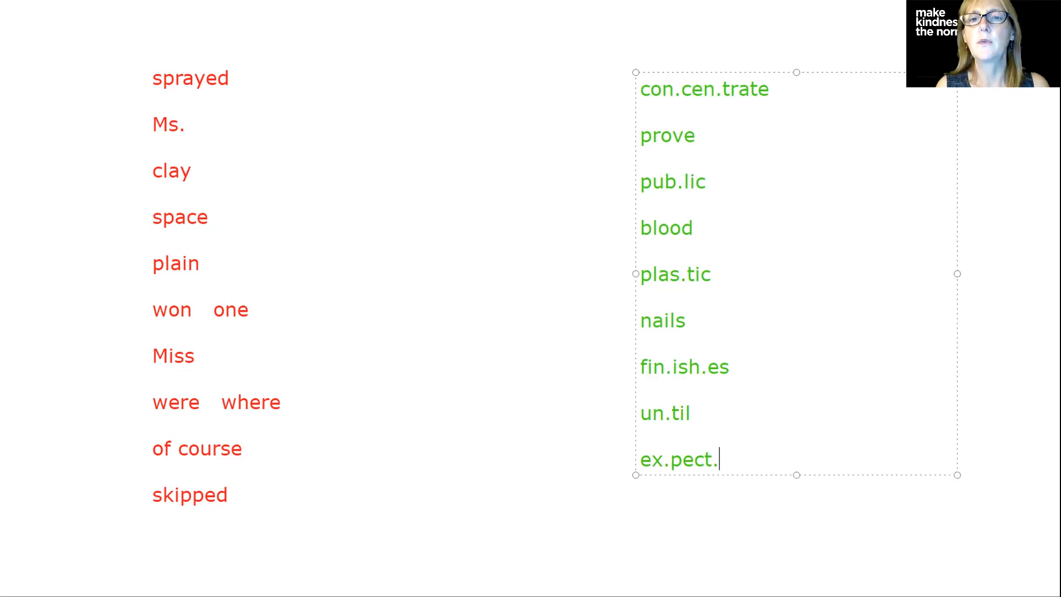
{"action": "type", "text": "e"}
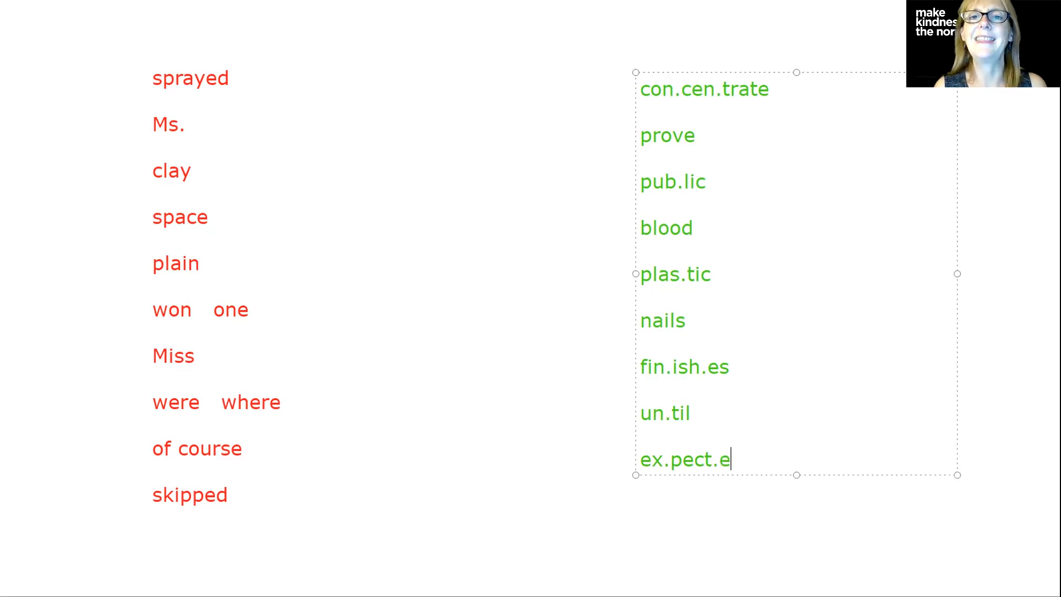
{"action": "type", "text": "d"}
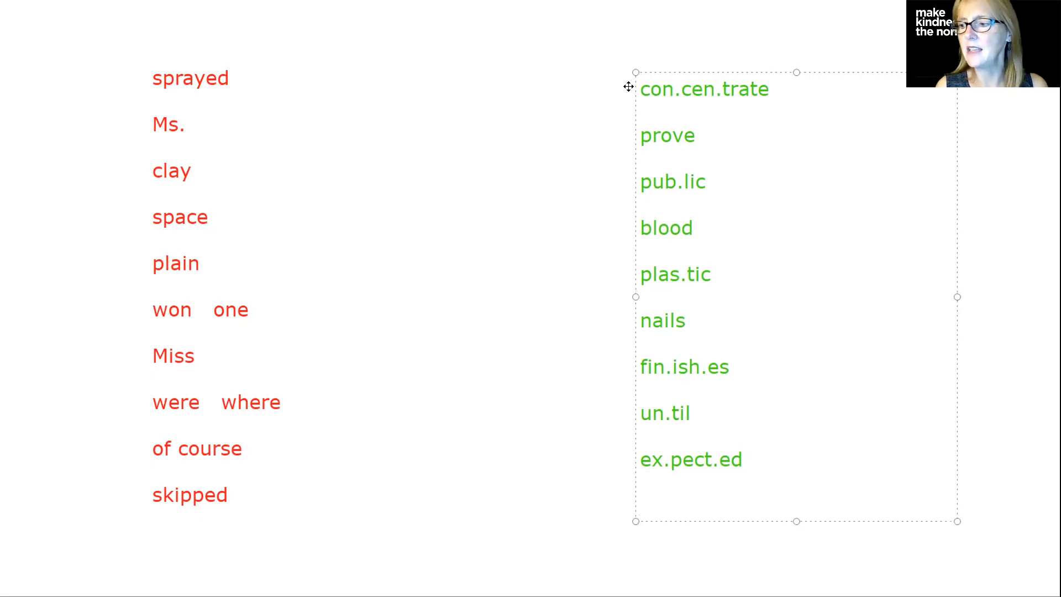
Append 'it's its' at the end of the green column, then type 'gra.vy' below.
{"action": "left_click", "coordinate": [643, 504]}
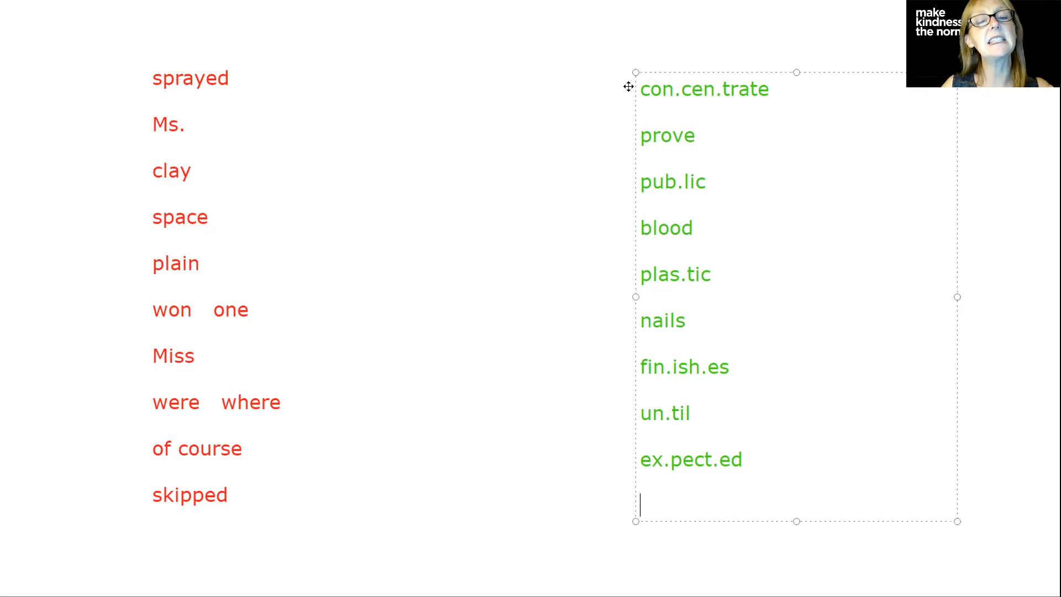
{"action": "type", "text": "it"}
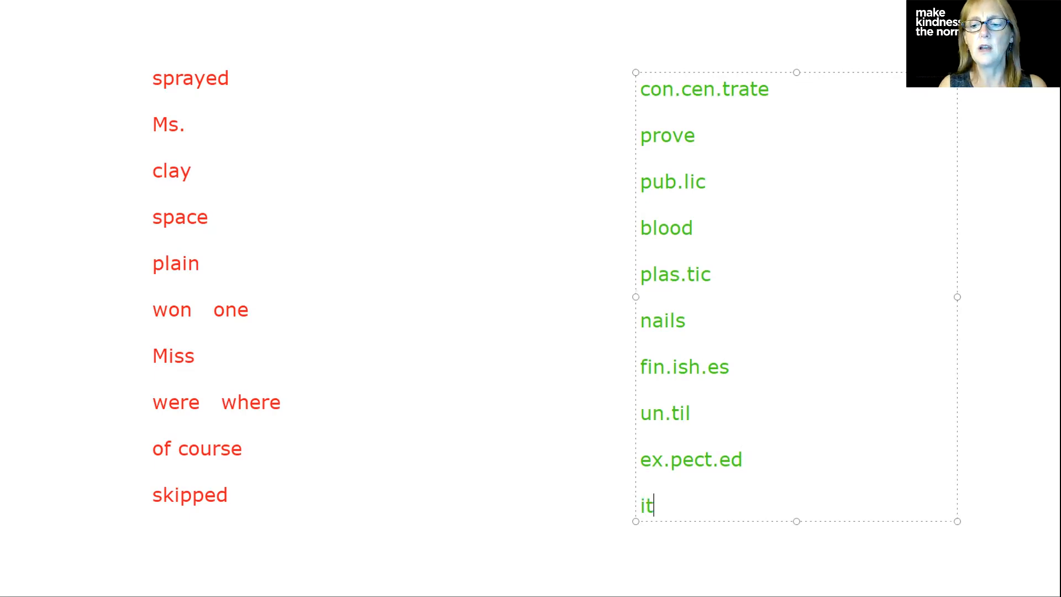
{"action": "type", "text": "'s"}
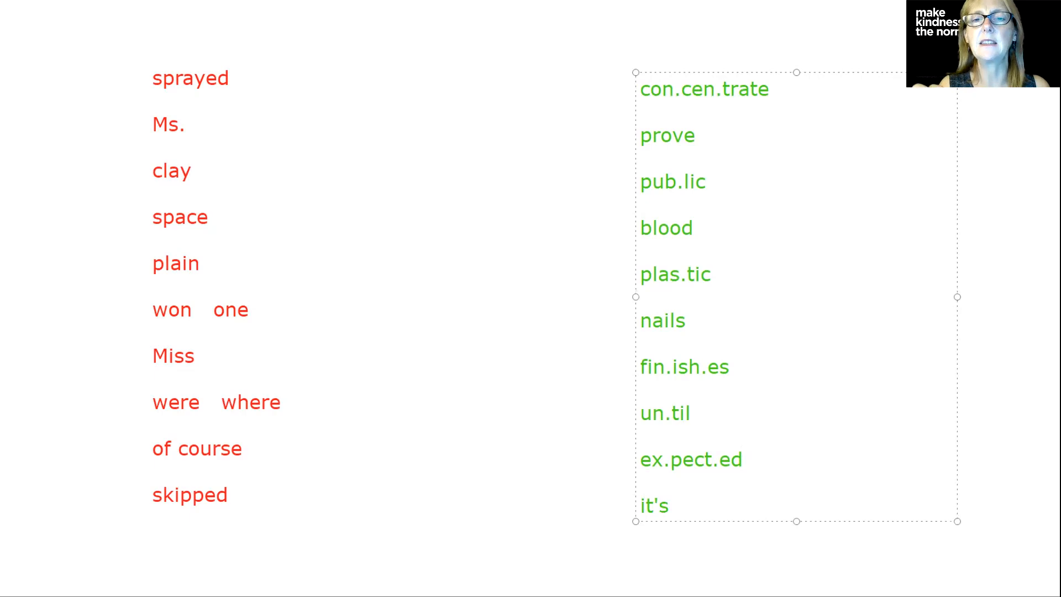
{"action": "left_click", "coordinate": [690, 506]}
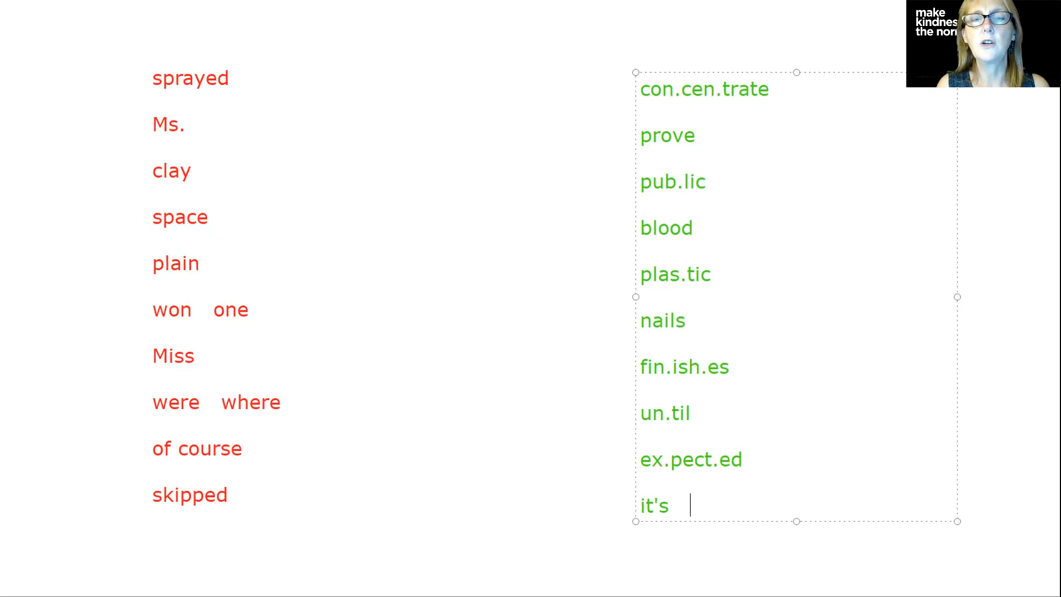
{"action": "type", "text": "i"}
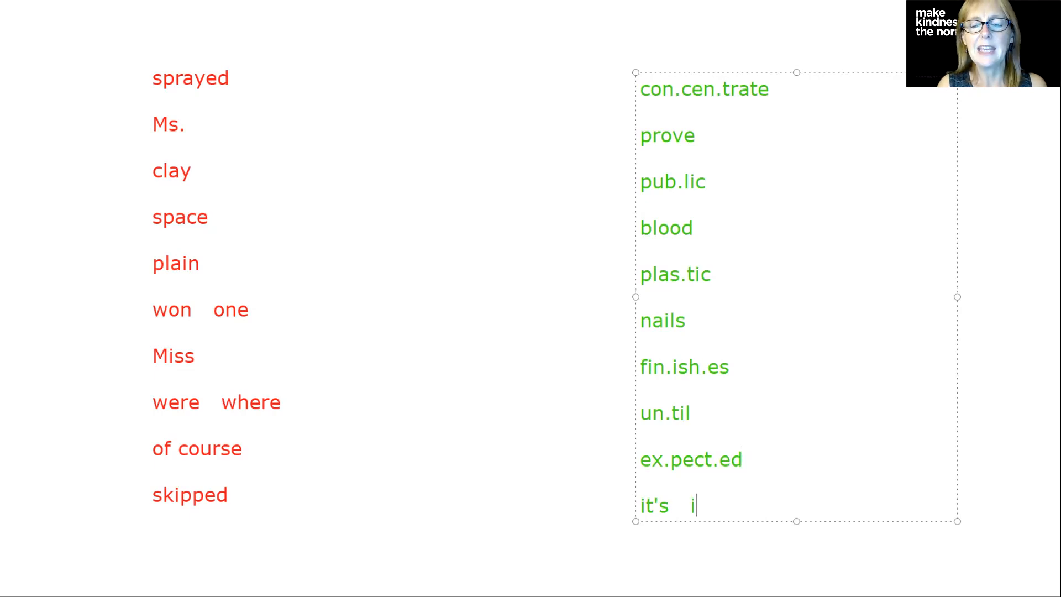
{"action": "type", "text": "ts"}
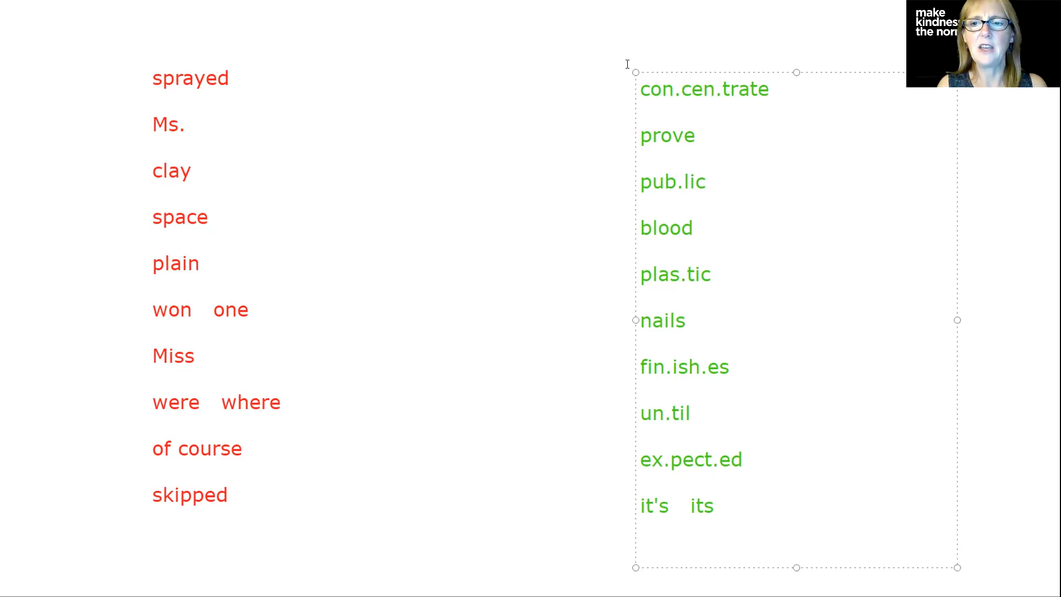
{"action": "type", "text": "gra."}
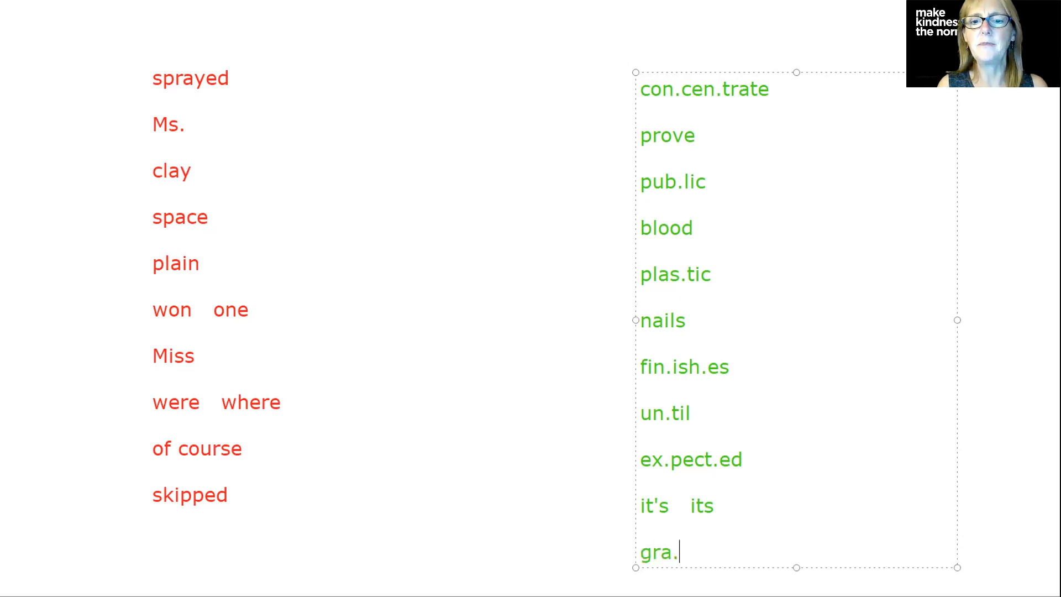
{"action": "type", "text": "v"}
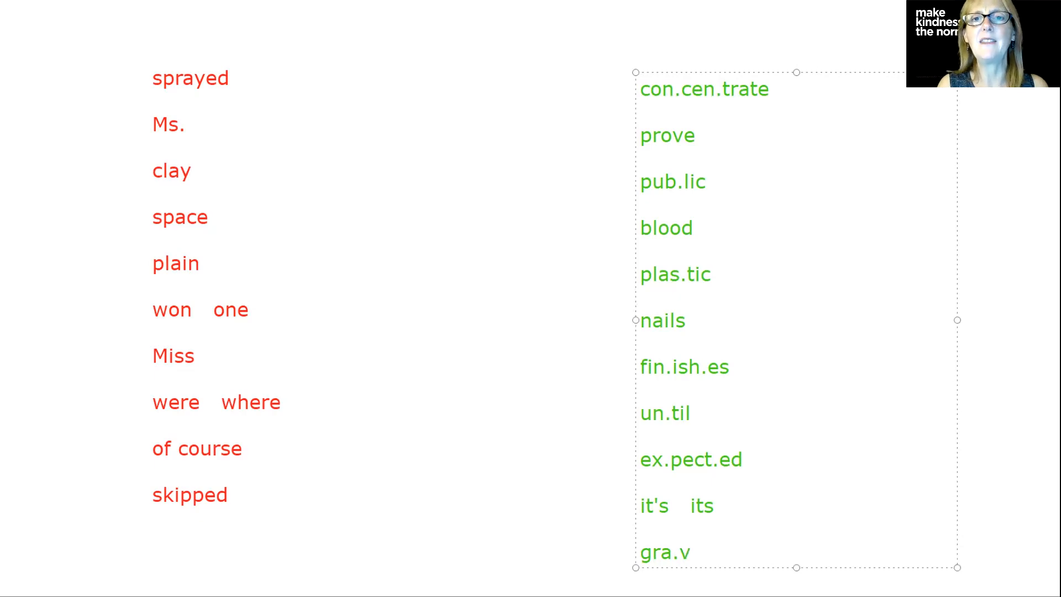
{"action": "type", "text": "y"}
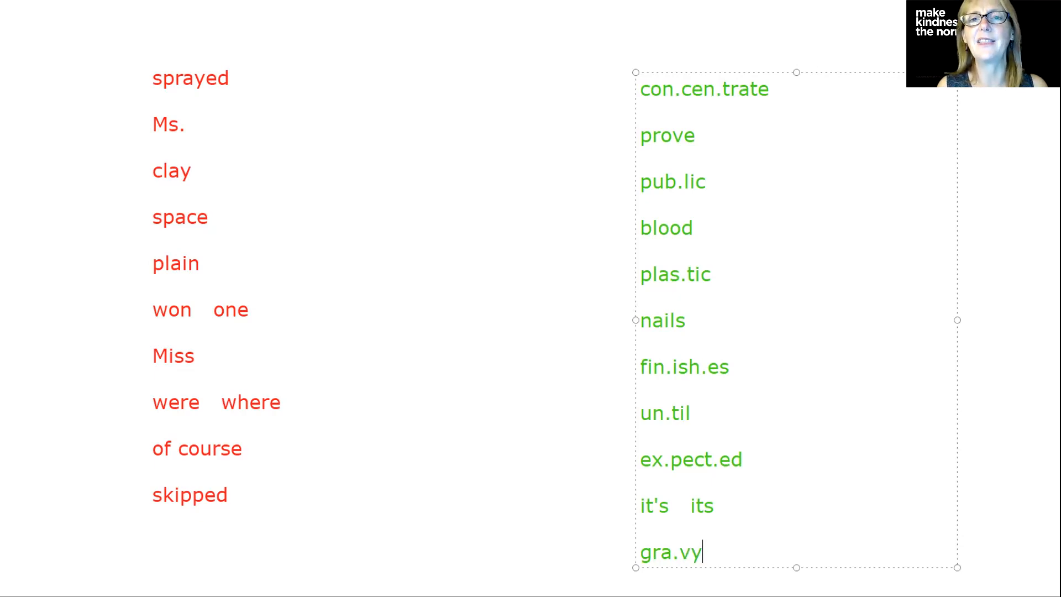